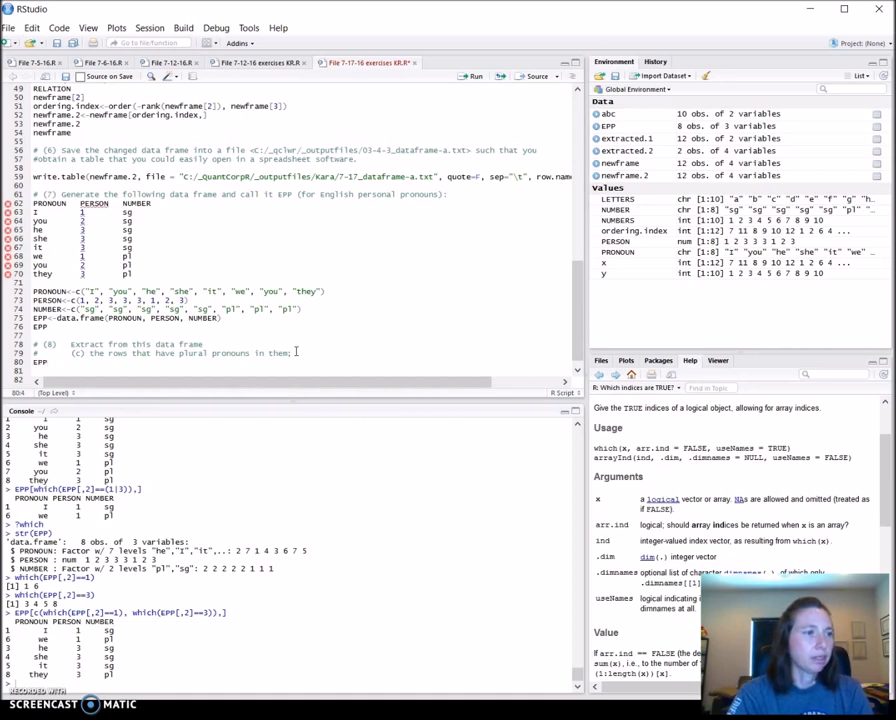
Print the NUMBER column with EPP[3] and EPP[,3], then start a which() line
{"action": "type", "text": "EPP[,"}
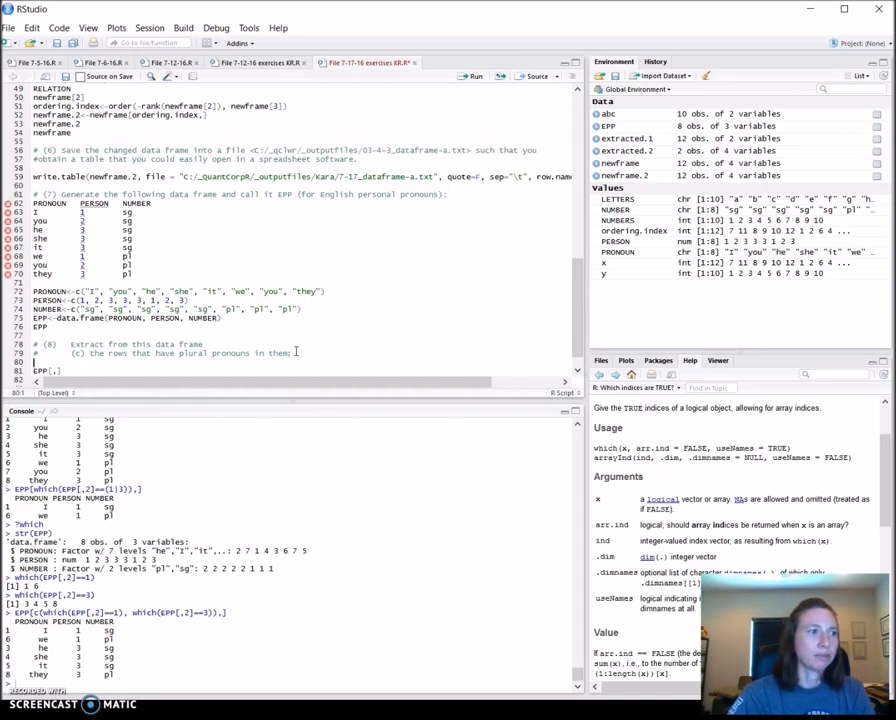
{"action": "type", "text": "which("}
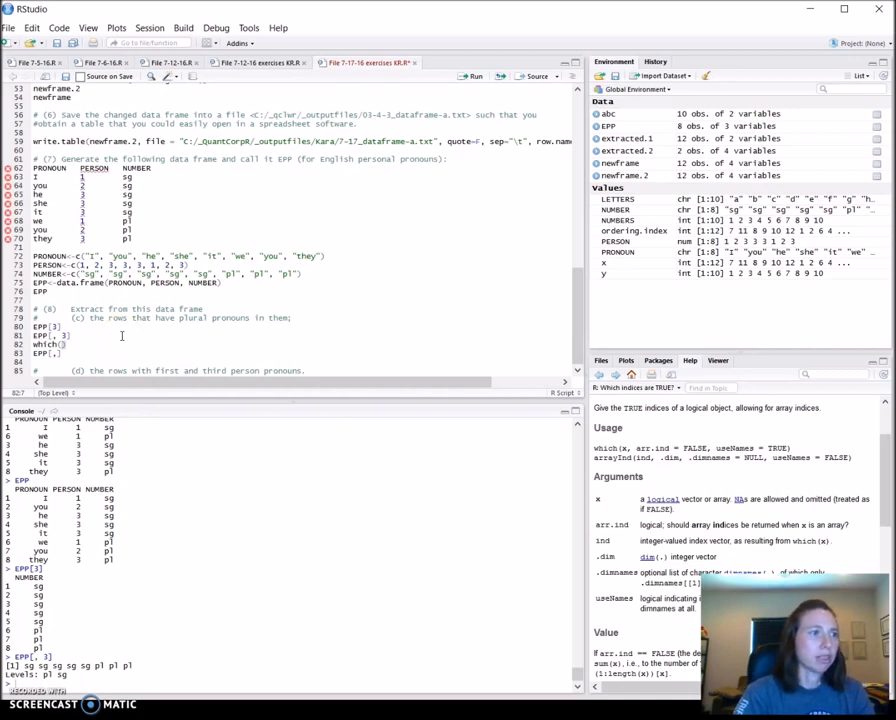
Find rows 6 7 8 with which(EPP[,3]=="pl") and print the we, you, they rows
{"action": "type", "text": "EPP[,3]==\"pl"}
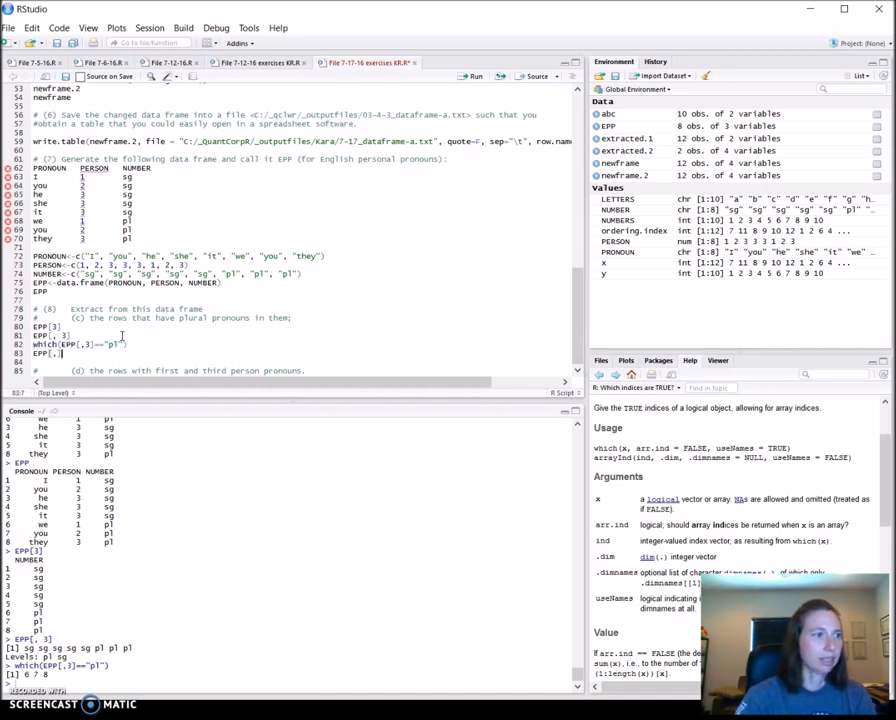
{"action": "type", "text": "EPP[which(EPP[,3]==\"pl\"),]"}
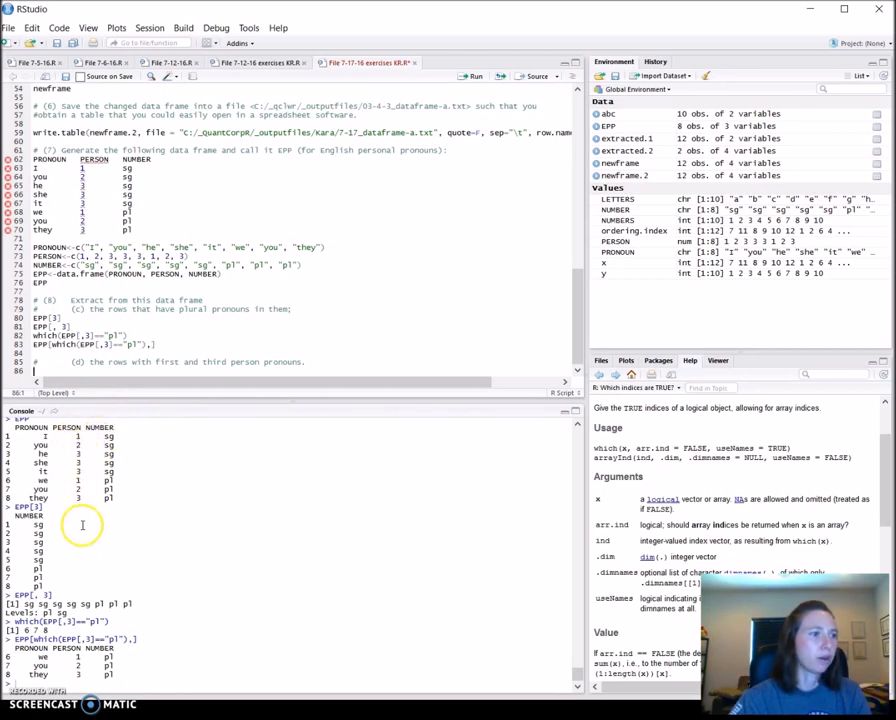
{"action": "mouse_move", "coordinate": [458, 466]}
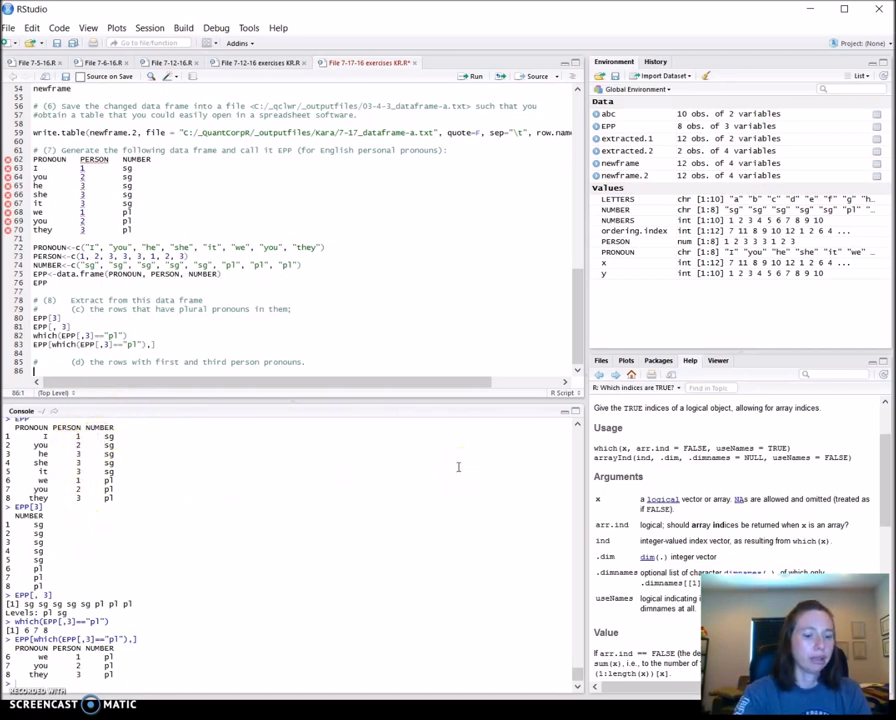
Find first-person rows 1 6 and third-person rows 3 4 5 8, and print those six rows
{"action": "type", "text": "which("}
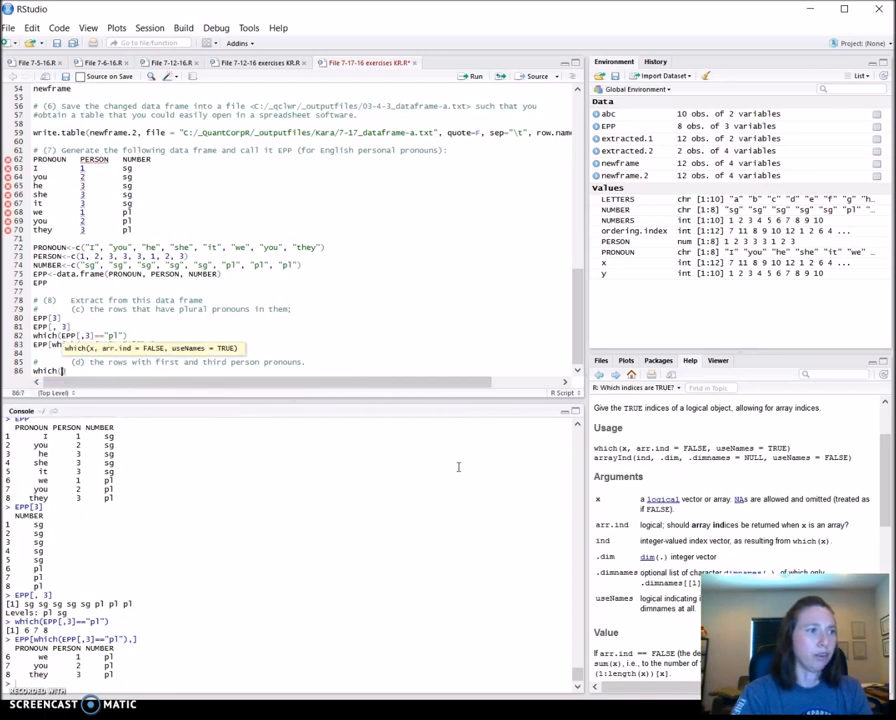
{"action": "type", "text": "EPP"}
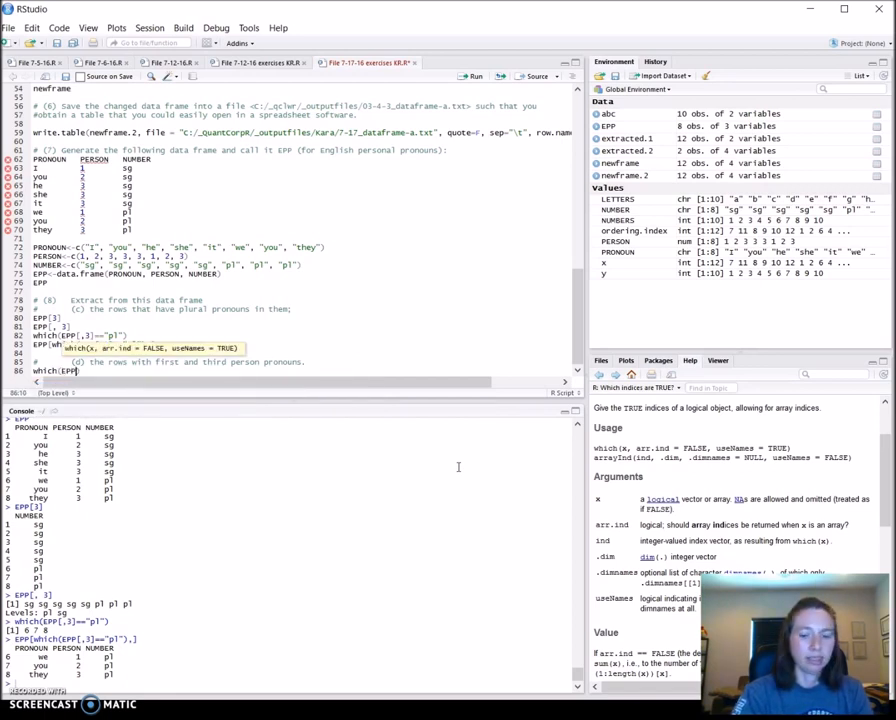
{"action": "type", "text": "[, 2]==1)"}
{"action": "type", "text": "which(EPP[, 2]==3)"}
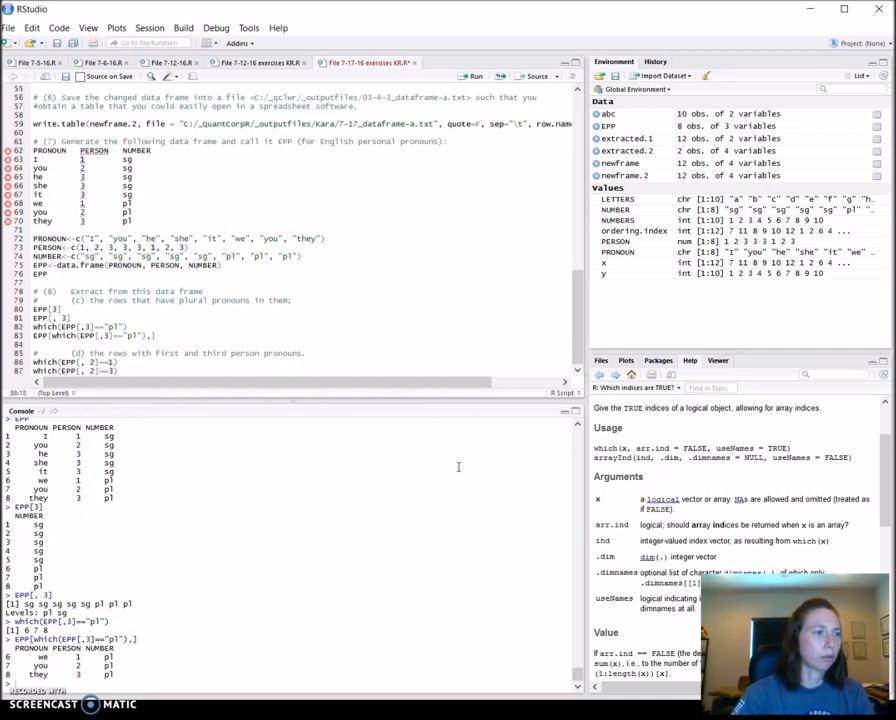
{"action": "key", "text": "Return"}
{"action": "type", "text": "E"}
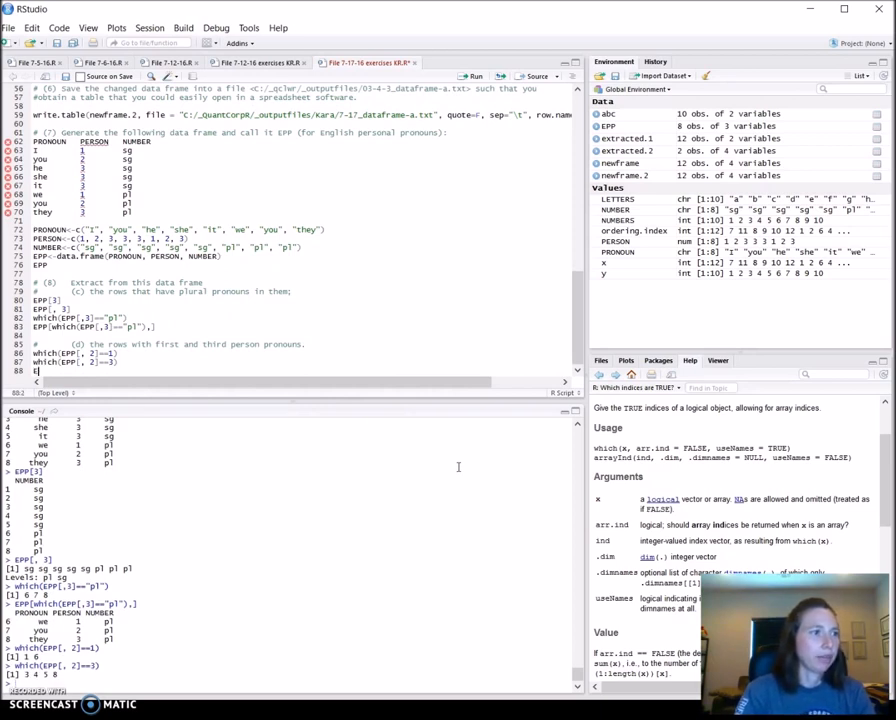
{"action": "type", "text": "PP"}
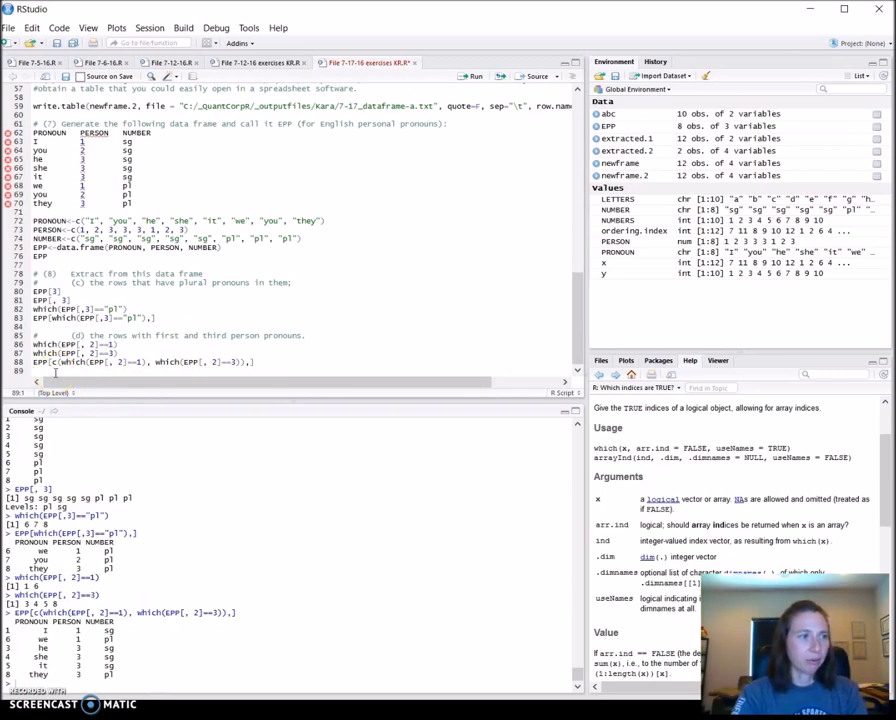
Write subset(EPP, EPP[,2]==1 | EPP[,2]==3), fixing the bracket error, to return six rows
{"action": "type", "text": "subu"}
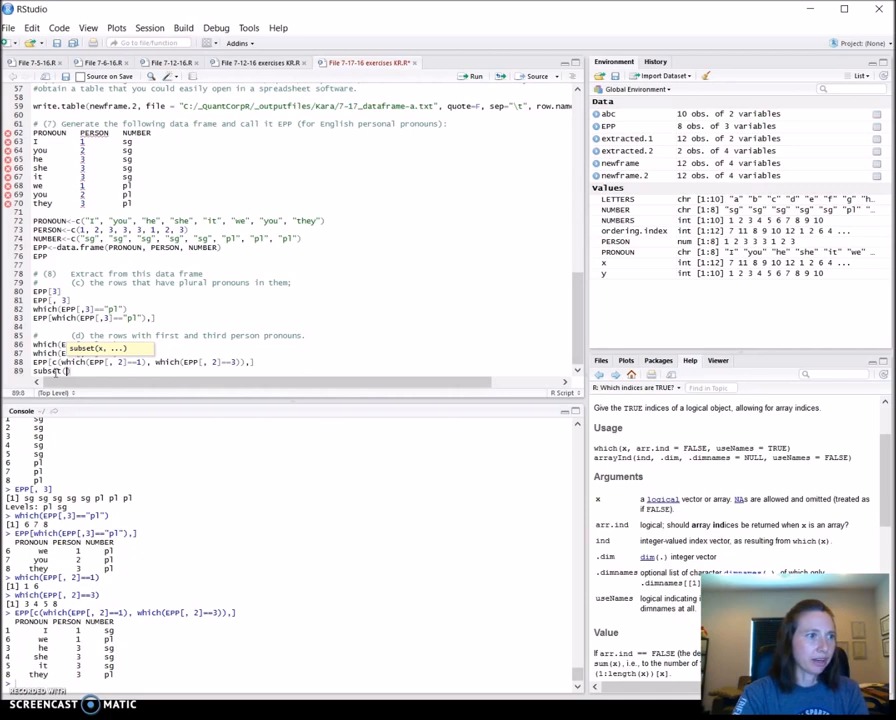
{"action": "type", "text": "EPP,"}
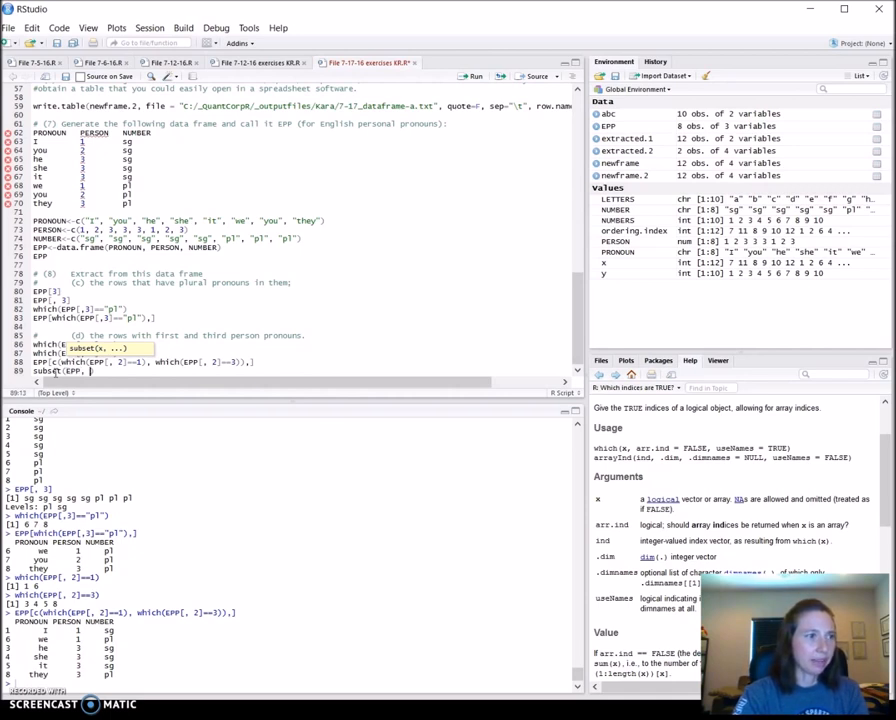
{"action": "type", "text": "E"}
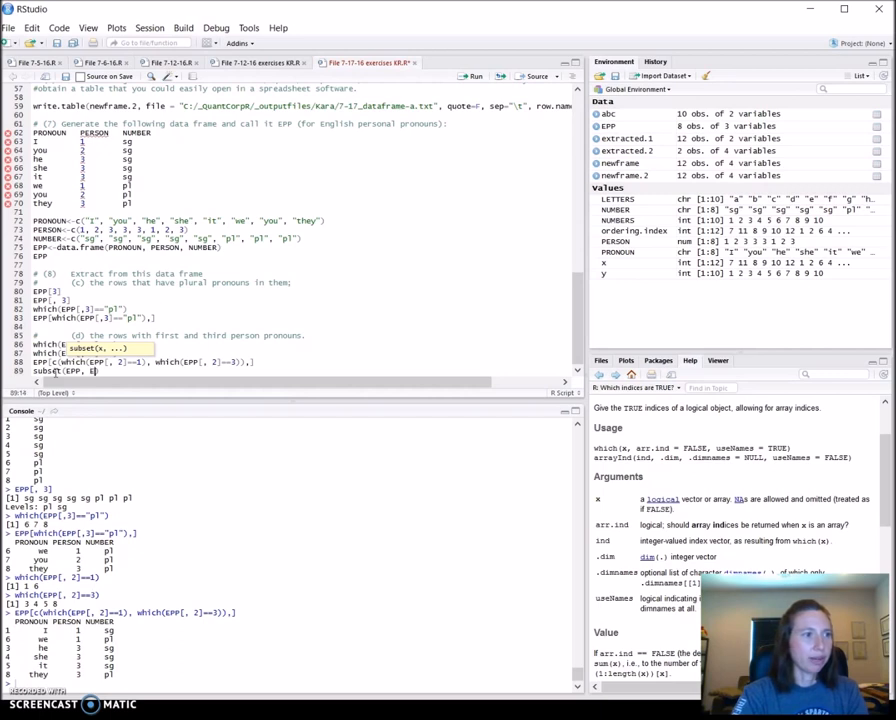
{"action": "type", "text": "PP[,2]==1"}
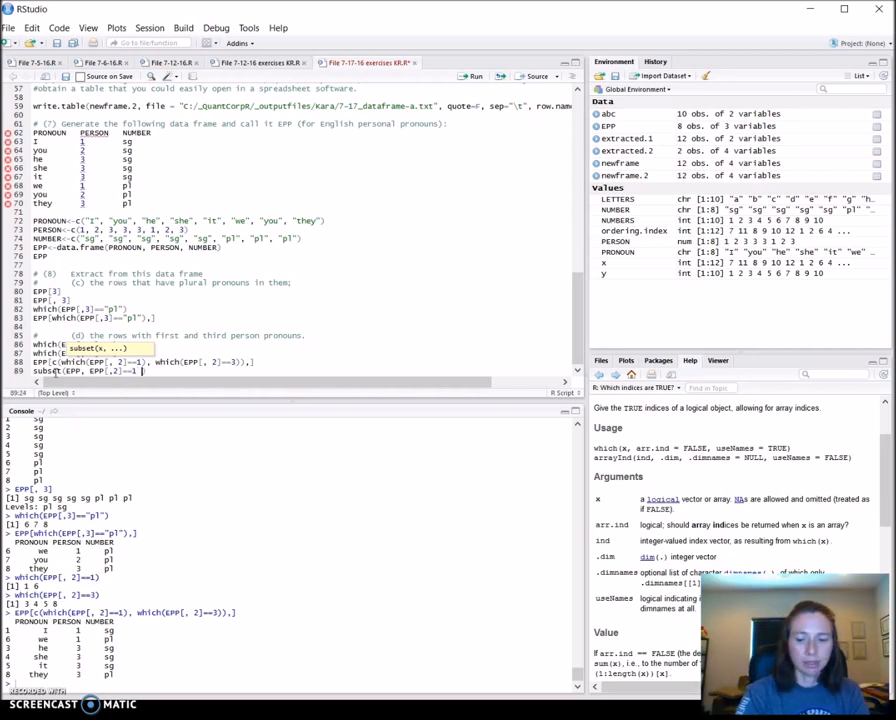
{"action": "type", "text": "EPP[,2]==3)"}
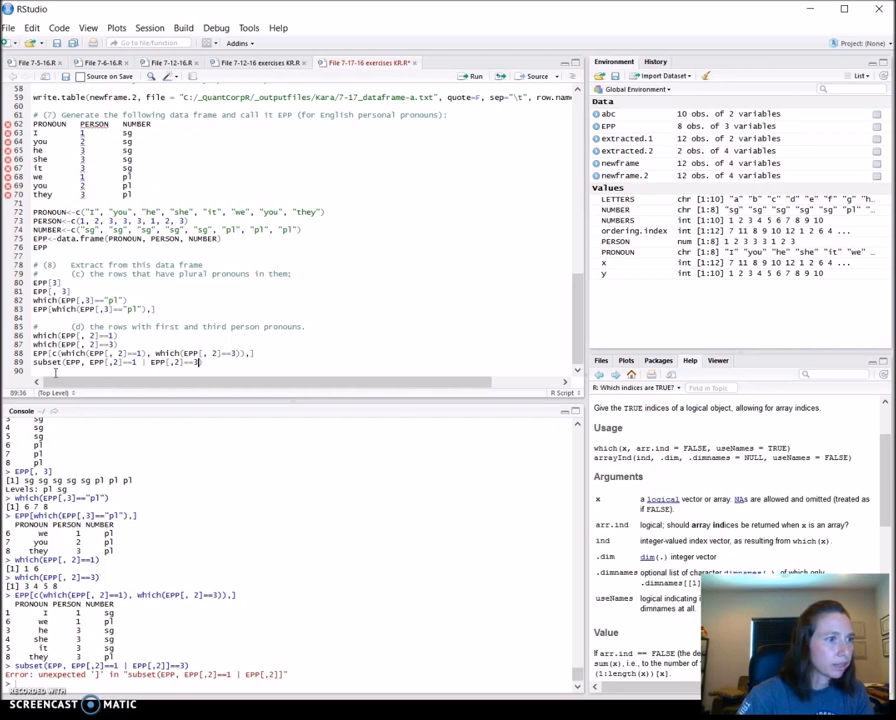
{"action": "key", "text": "Return"}
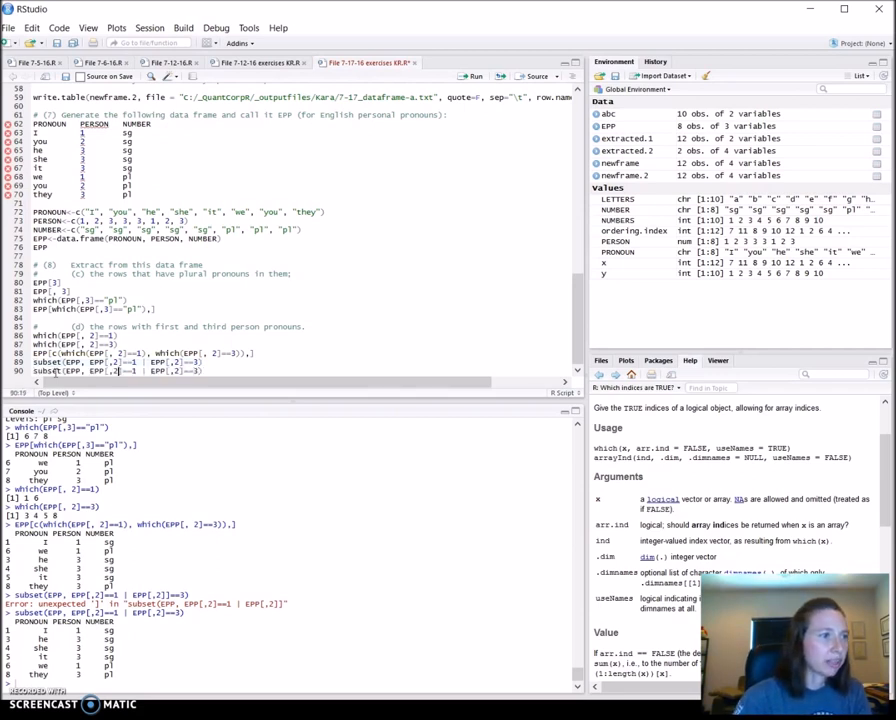
Select EPP[,2] in the subset line for replacement with EPP$PERSON
{"action": "double_click", "coordinate": [95, 371]}
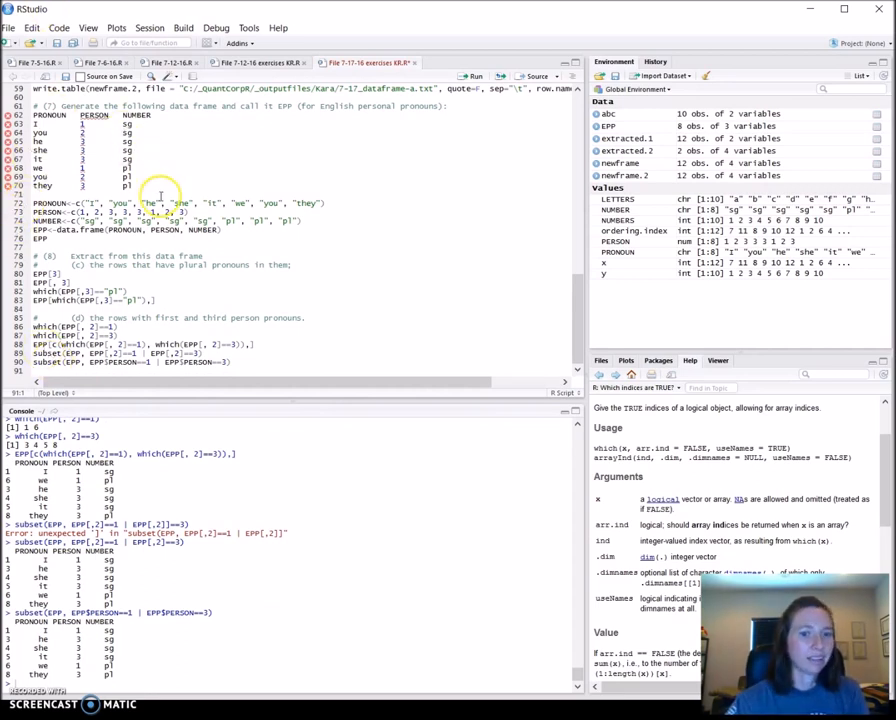
{"action": "mouse_move", "coordinate": [57, 372]}
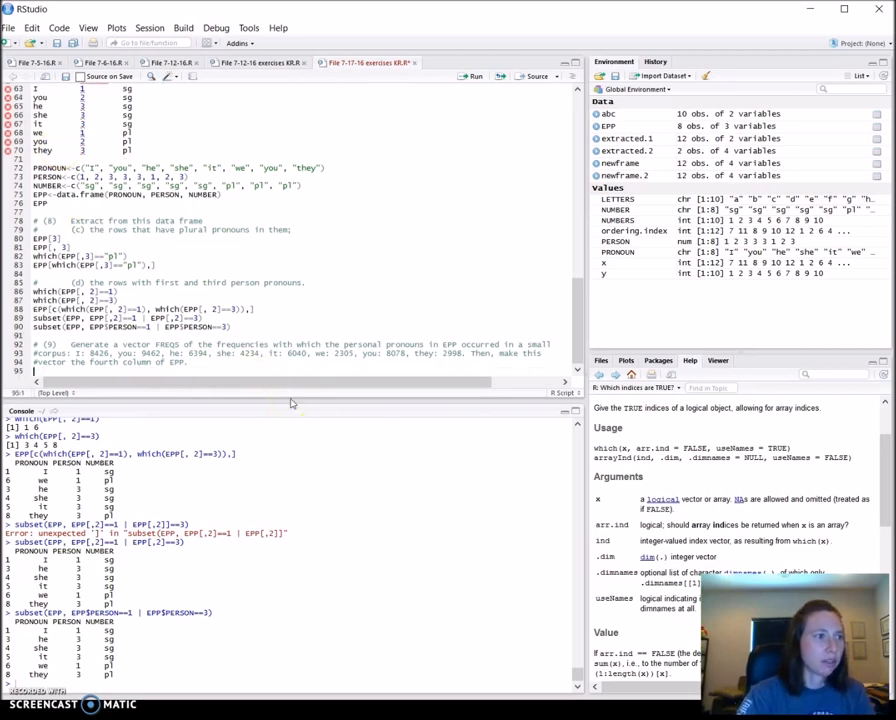
Create FREQS<-c(8426,9462,6394,4234,6040,2305,8078,2998), correcting it to eight values
{"action": "type", "text": "FREQS<-"}
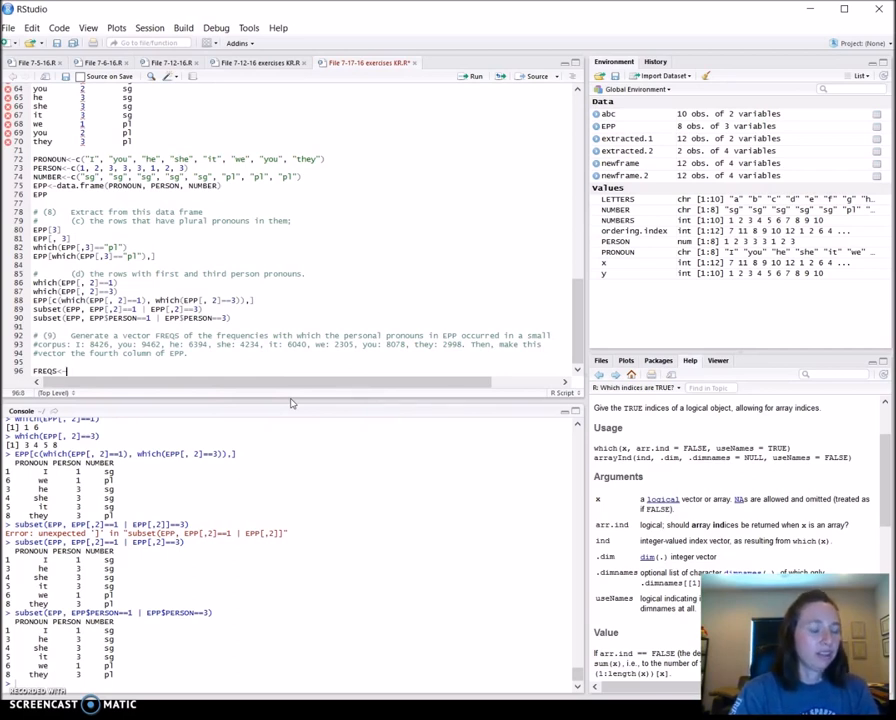
{"action": "type", "text": "c"}
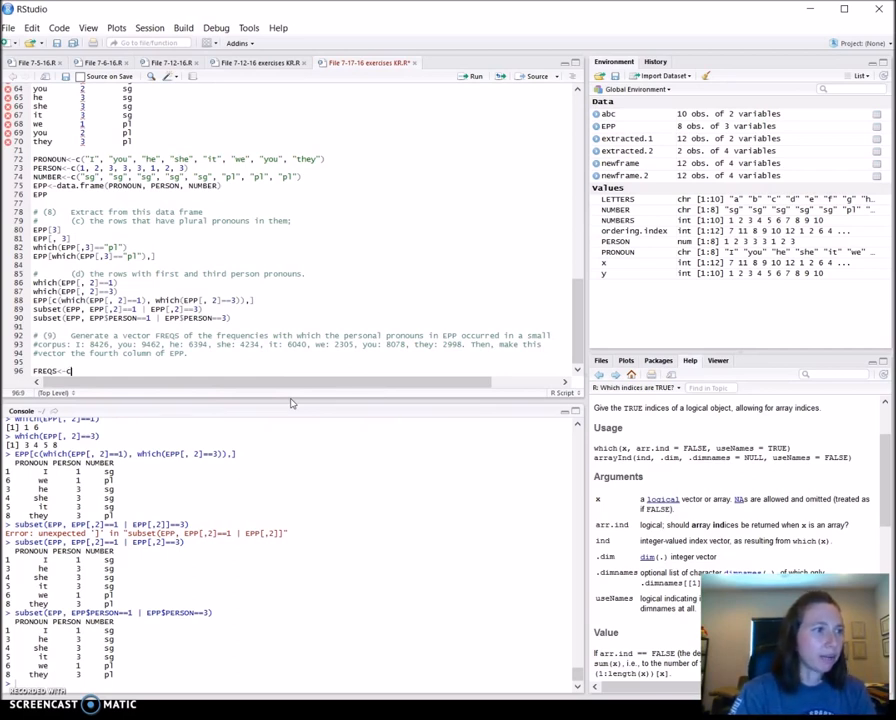
{"action": "type", "text": "(8426,"}
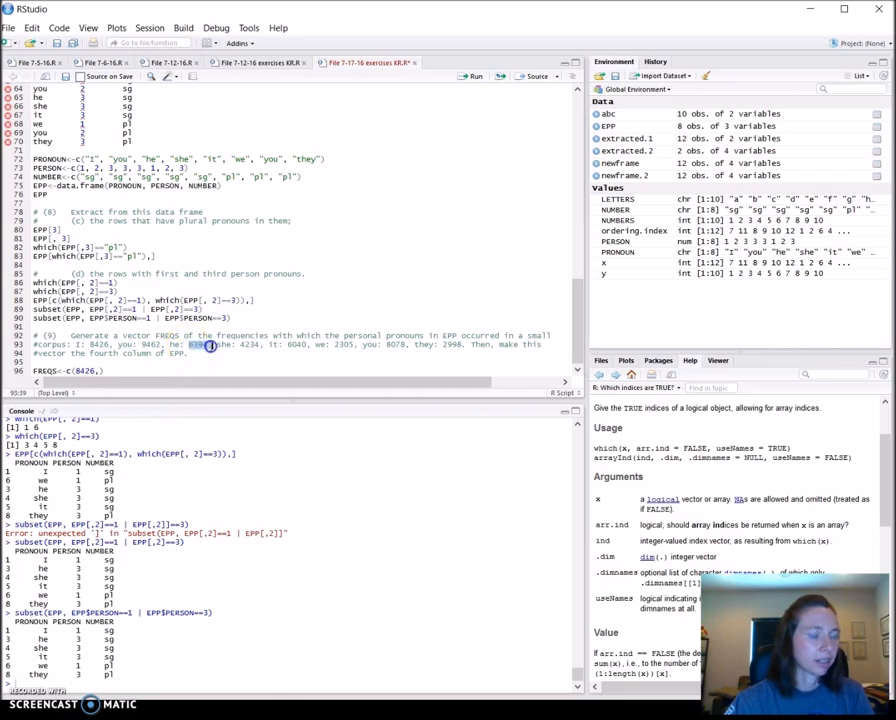
{"action": "type", "text": "6394,"}
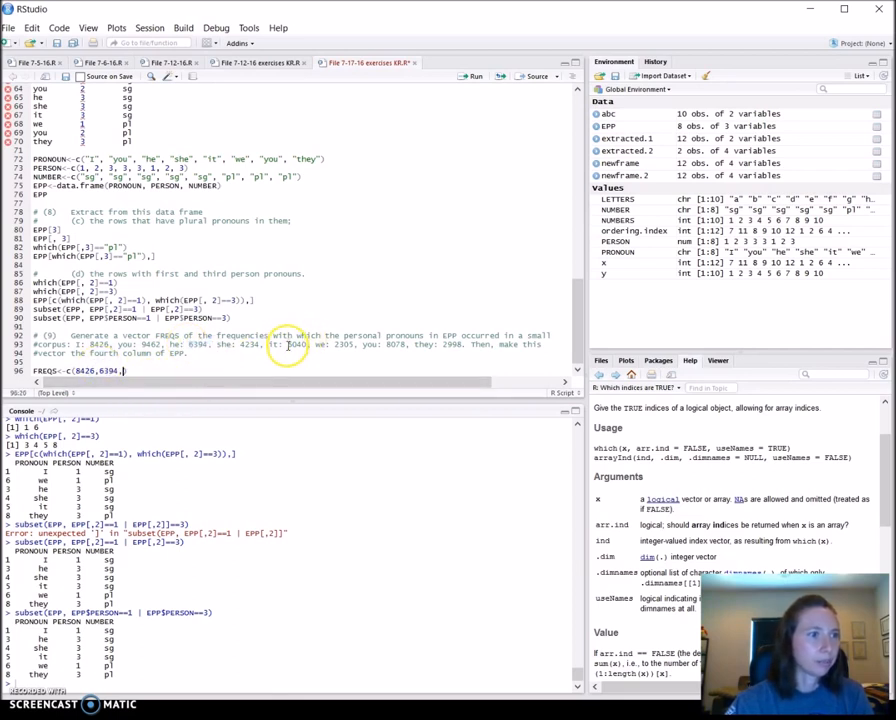
{"action": "double_click", "coordinate": [247, 344]}
{"action": "type", "text": "4234,"}
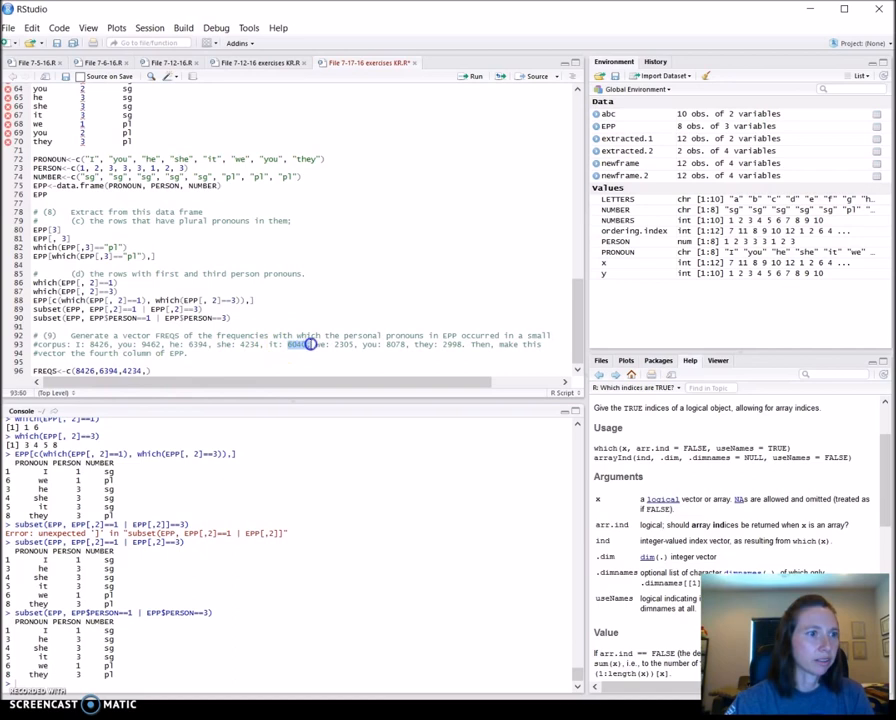
{"action": "type", "text": "6040"}
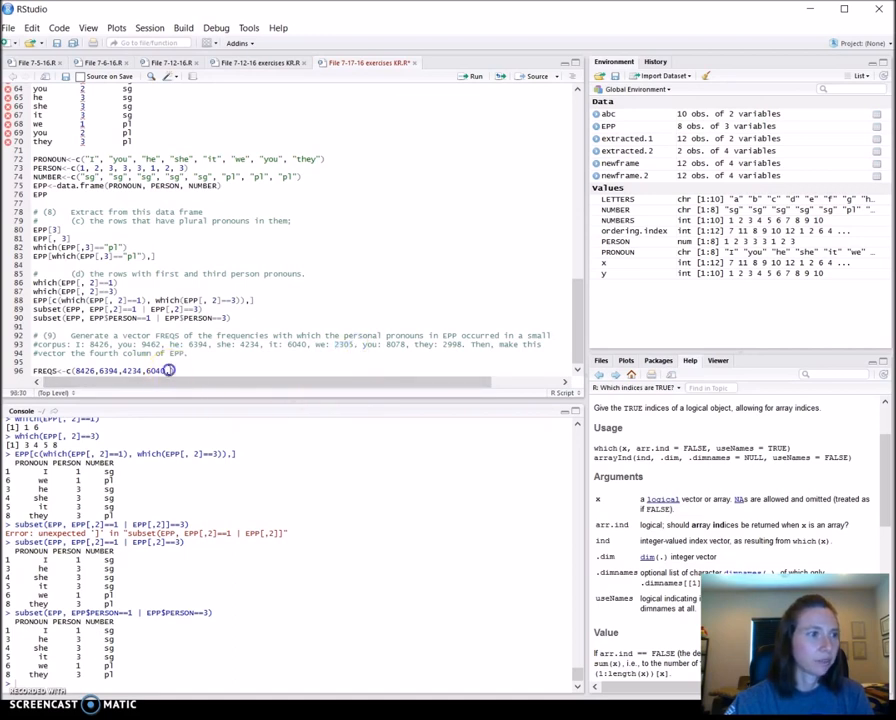
{"action": "type", "text": "2305,8078,2998)"}
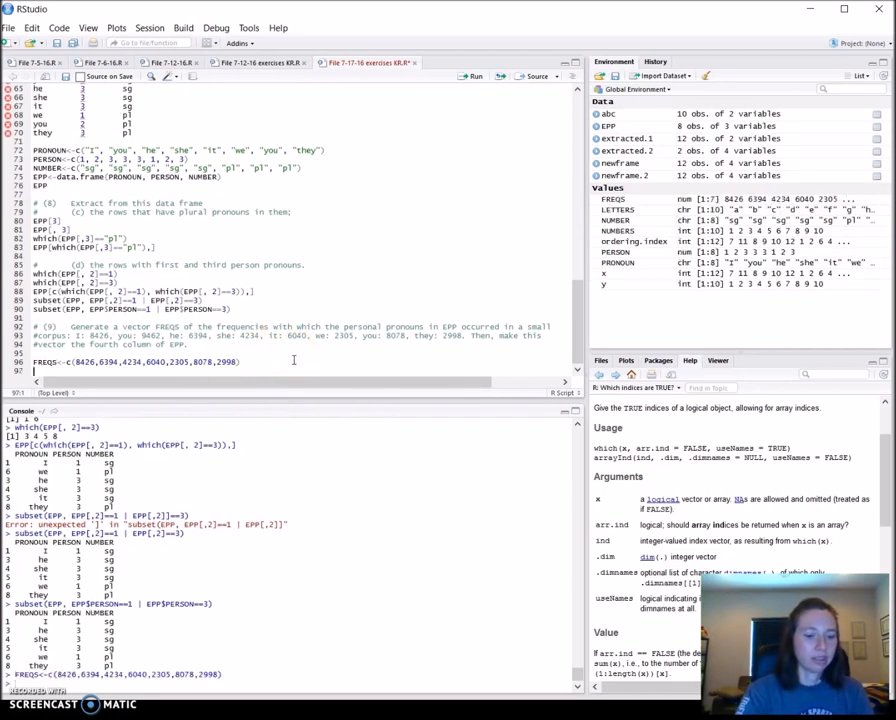
{"action": "type", "text": "FREQS"}
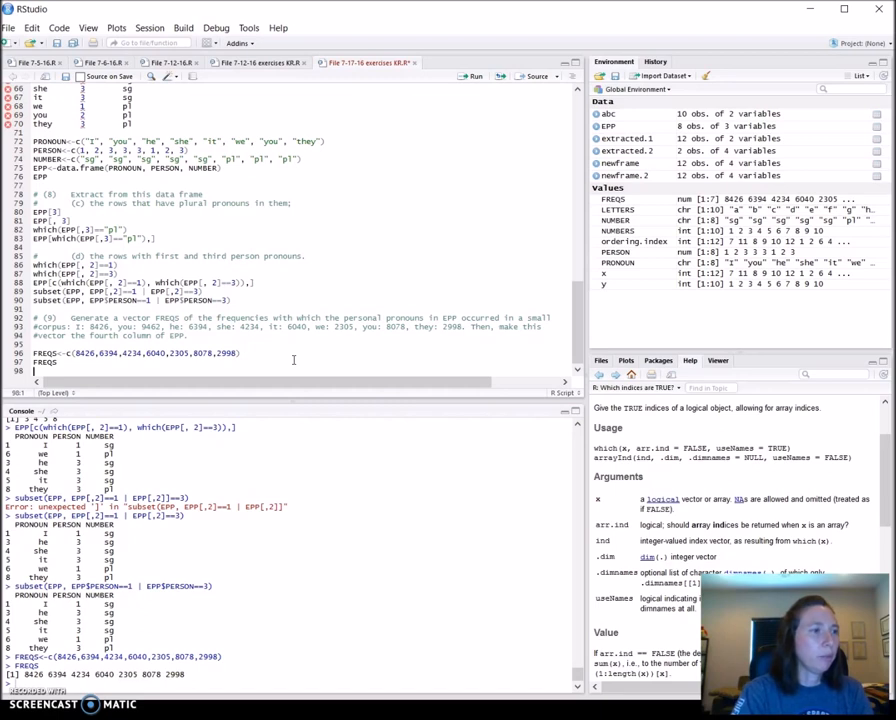
Store FREQS as EPP's fourth column with EPP[,4]<-FREQS and print EPP
{"action": "type", "text": "EPP["}
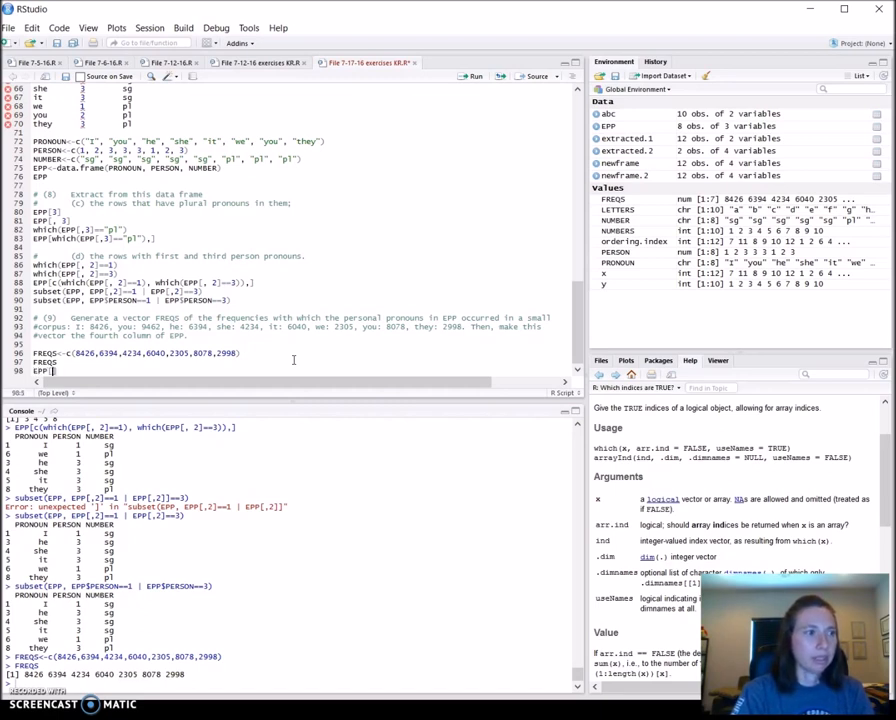
{"action": "type", "text": ",4"}
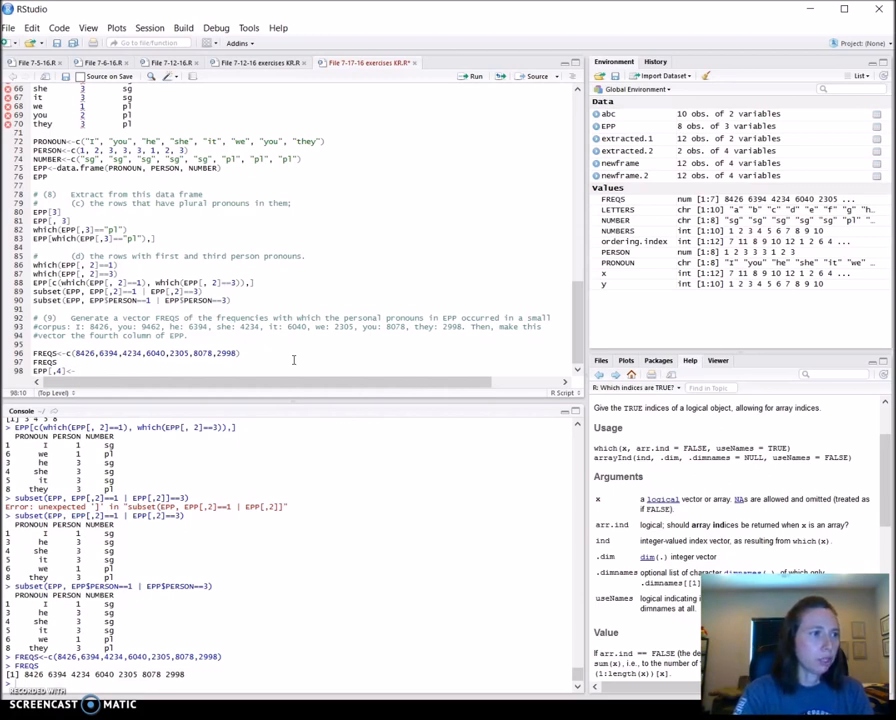
{"action": "type", "text": "FREQS"}
{"action": "type", "text": ",9462"}
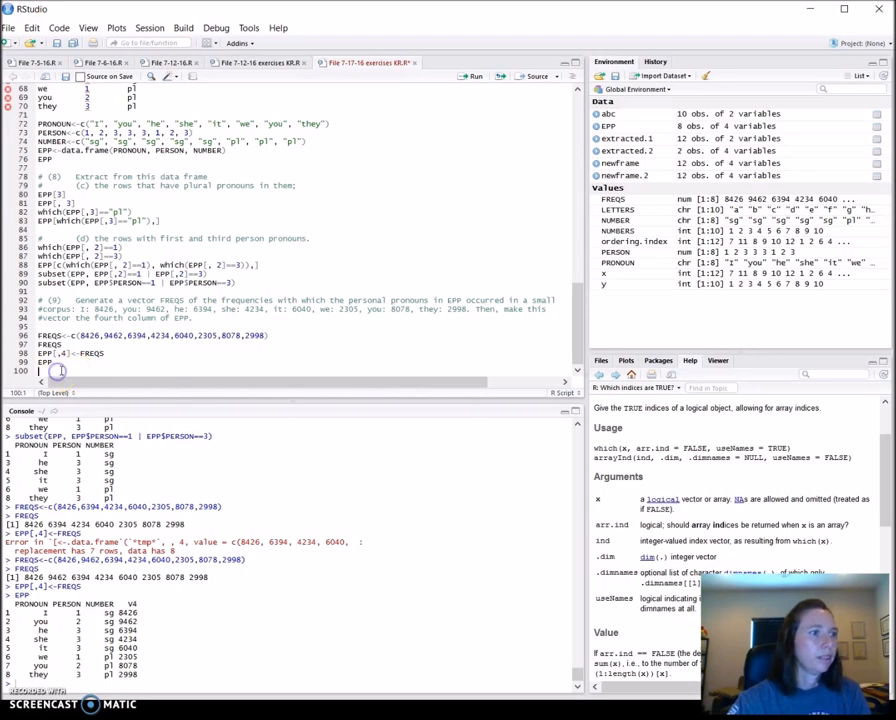
Name EPP's fourth column with names(EPP)[4]<-"FREQS" and check the header
{"action": "type", "text": "names(EPP"}
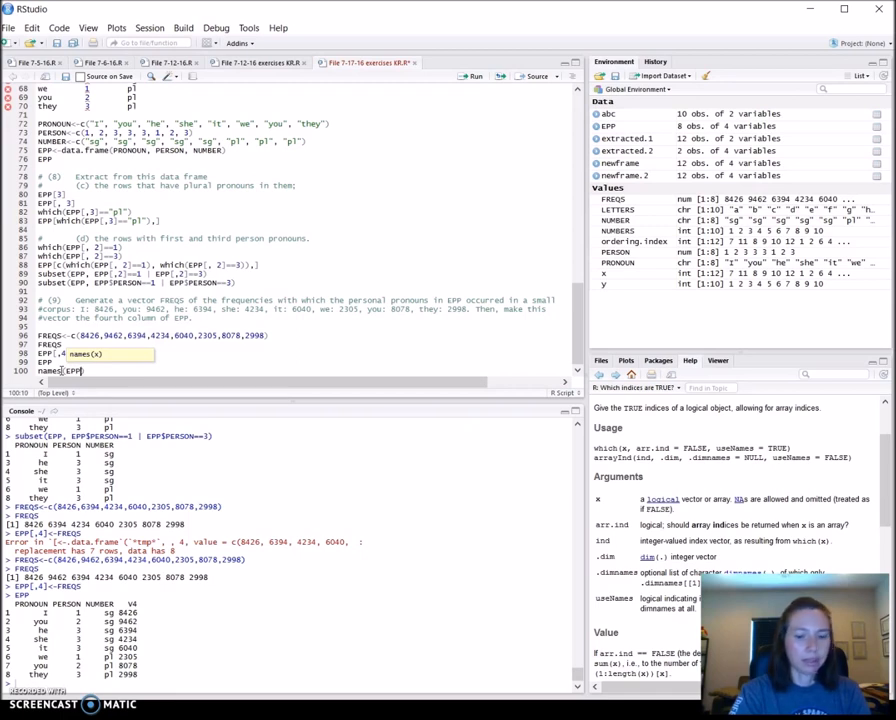
{"action": "type", "text": ")"}
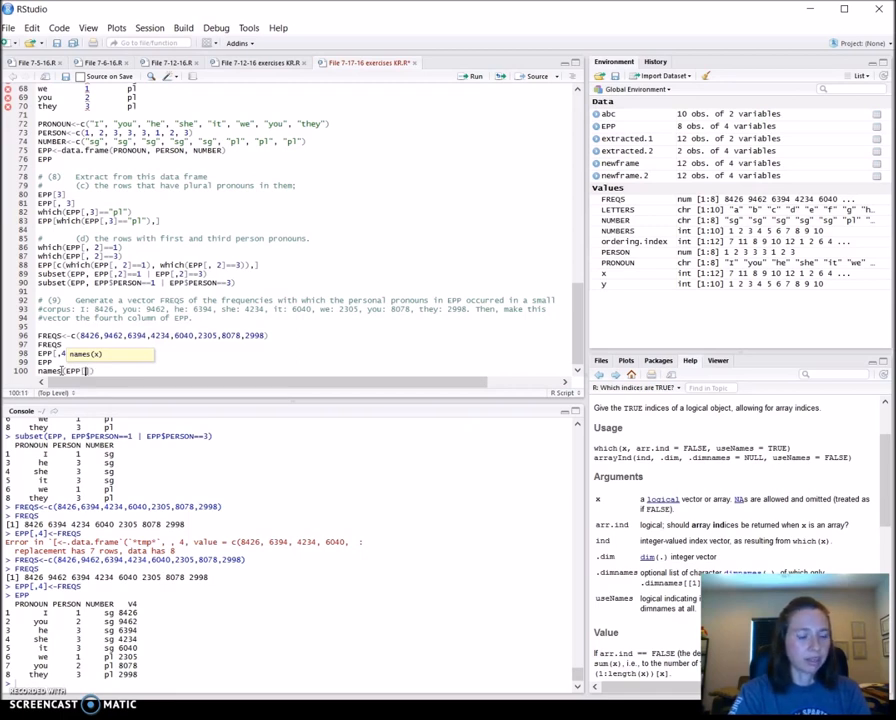
{"action": "type", "text": "4"}
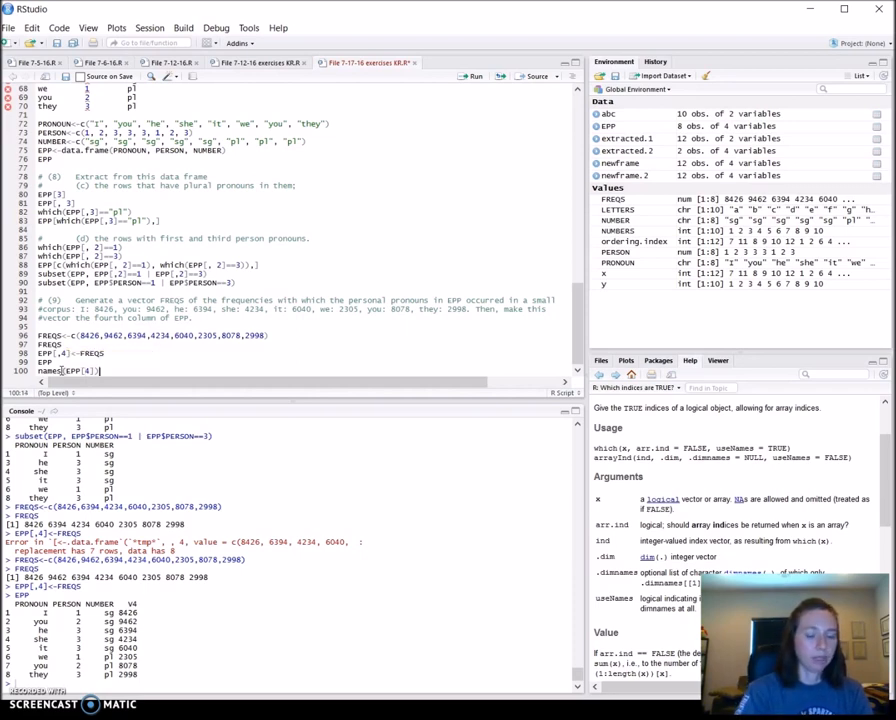
{"action": "type", "text": "<-\""}
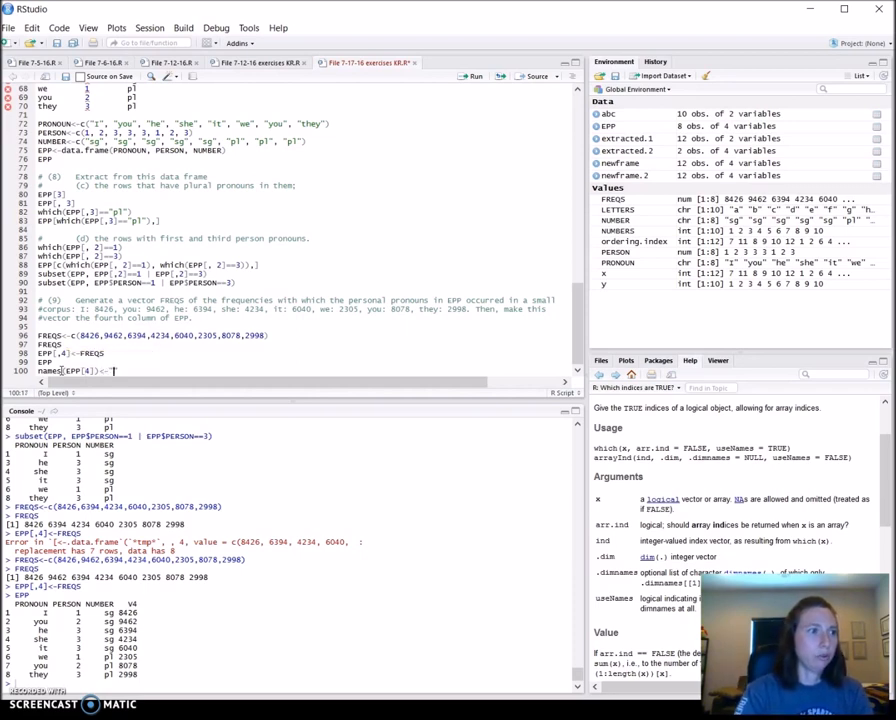
{"action": "type", "text": "FREQS"}
{"action": "type", "text": "EPP"}
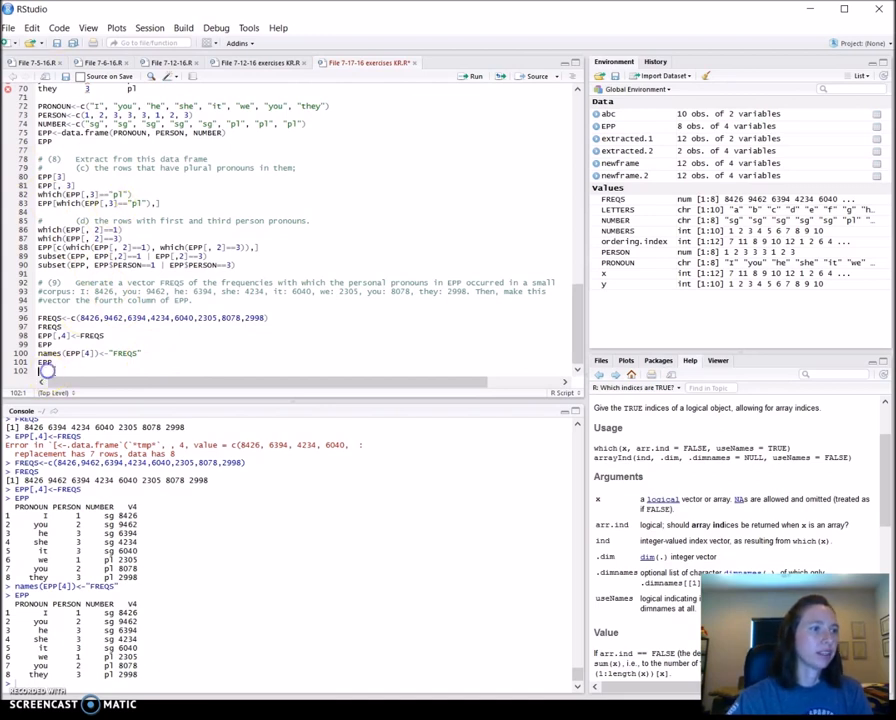
{"action": "type", "text": "names(EPP)["}
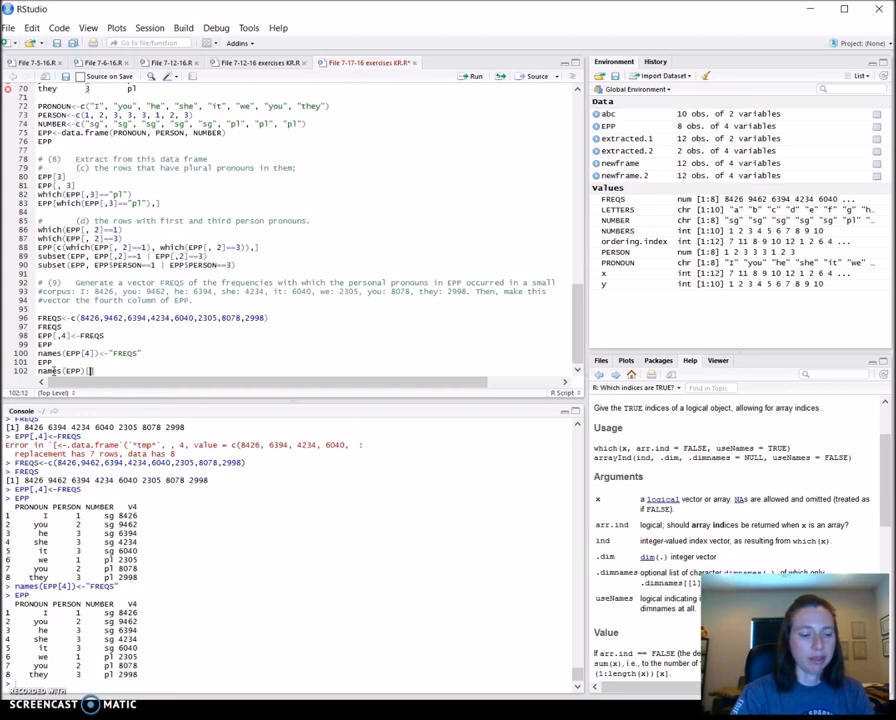
{"action": "type", "text": "4"}
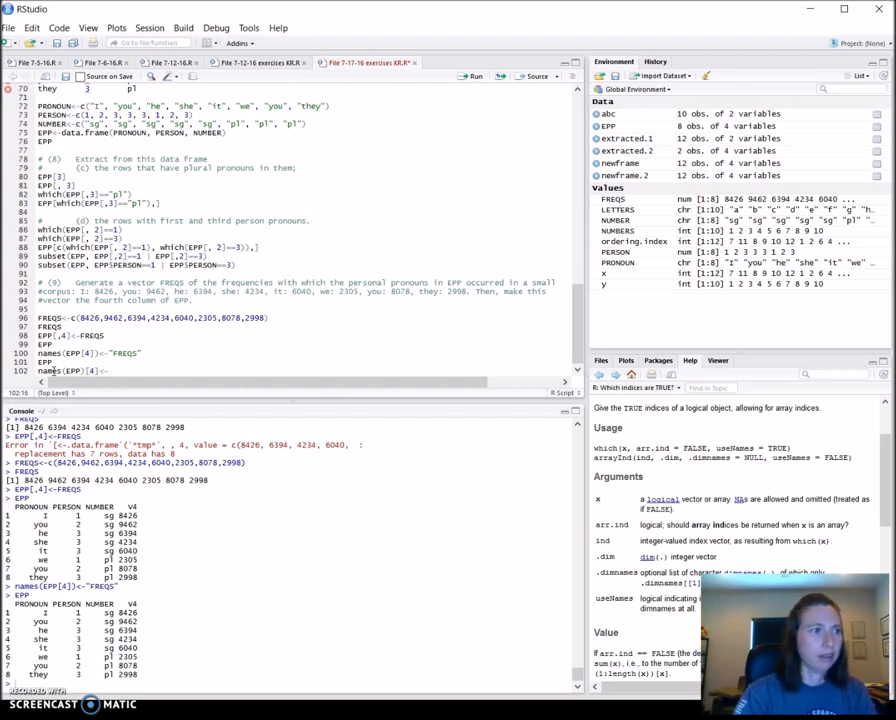
{"action": "type", "text": "\"FREQS"}
{"action": "type", "text": "EPP"}
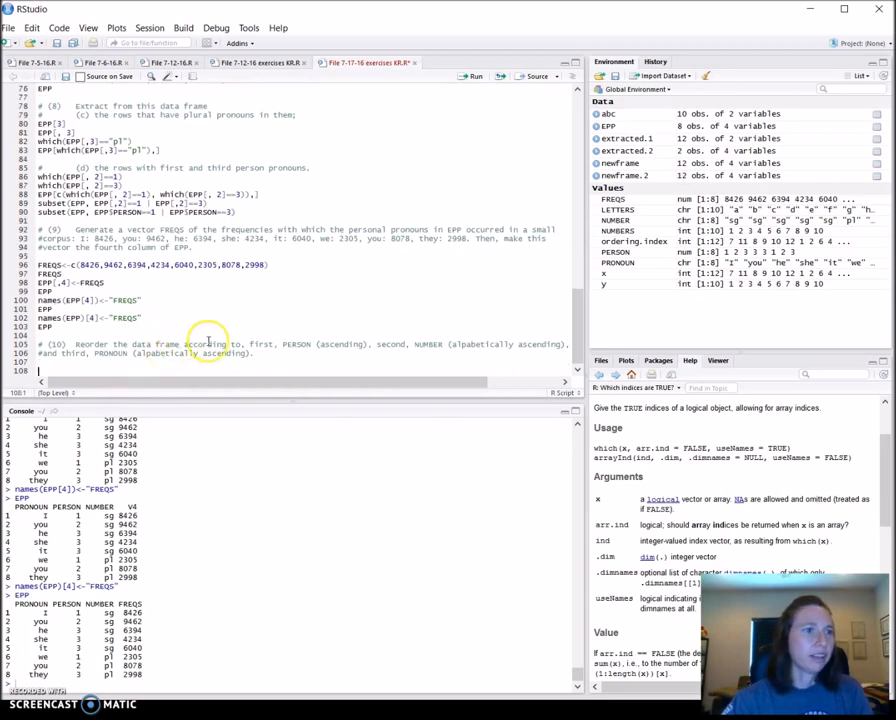
{"action": "mouse_move", "coordinate": [333, 352]}
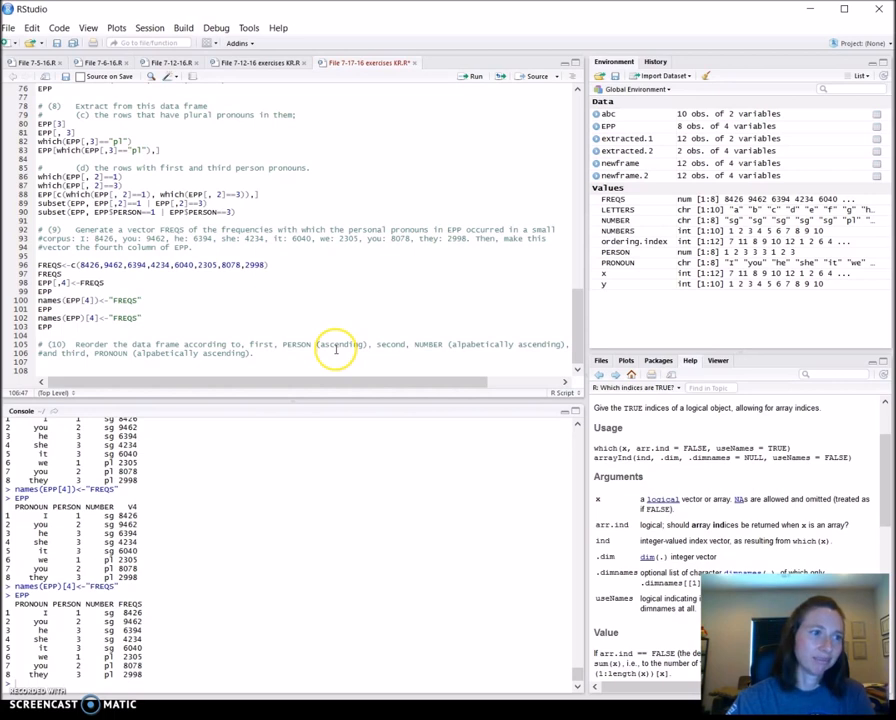
{"action": "mouse_move", "coordinate": [334, 352]}
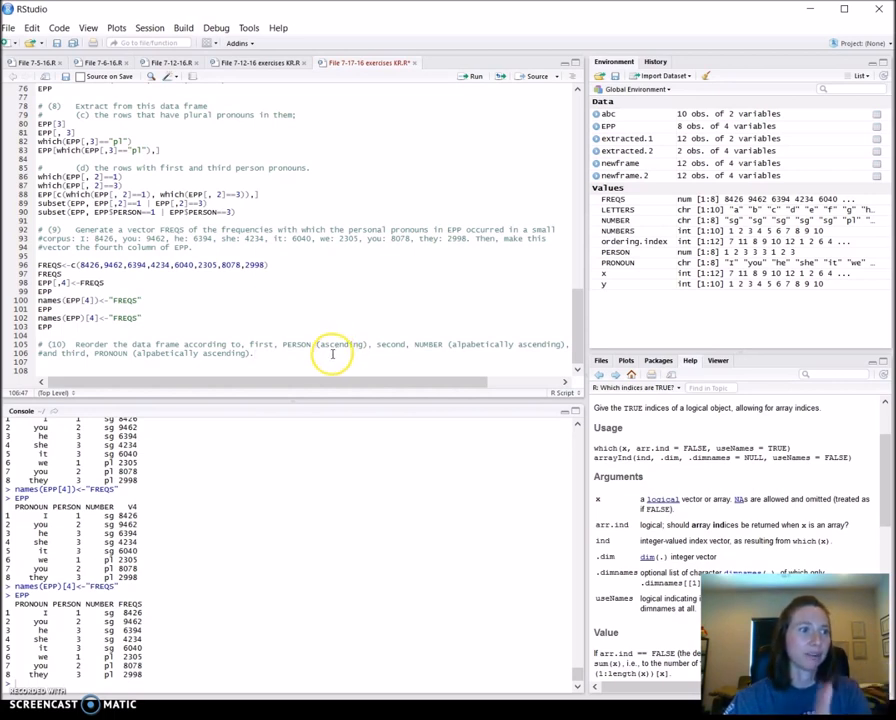
{"action": "mouse_move", "coordinate": [391, 344]}
{"action": "type", "text": "de"}
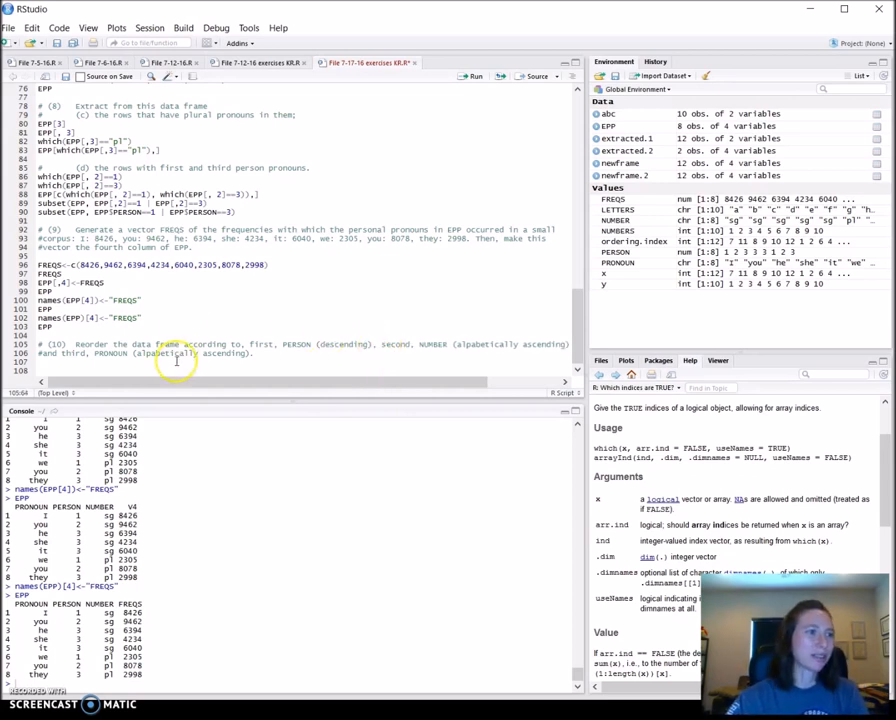
{"action": "mouse_move", "coordinate": [542, 286]}
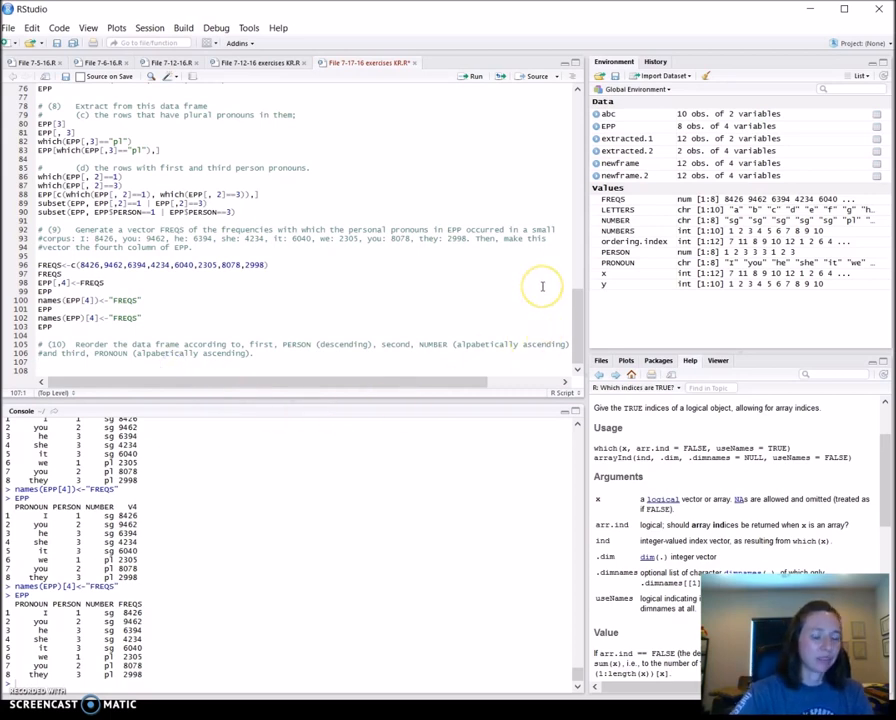
{"action": "mouse_move", "coordinate": [542, 287]}
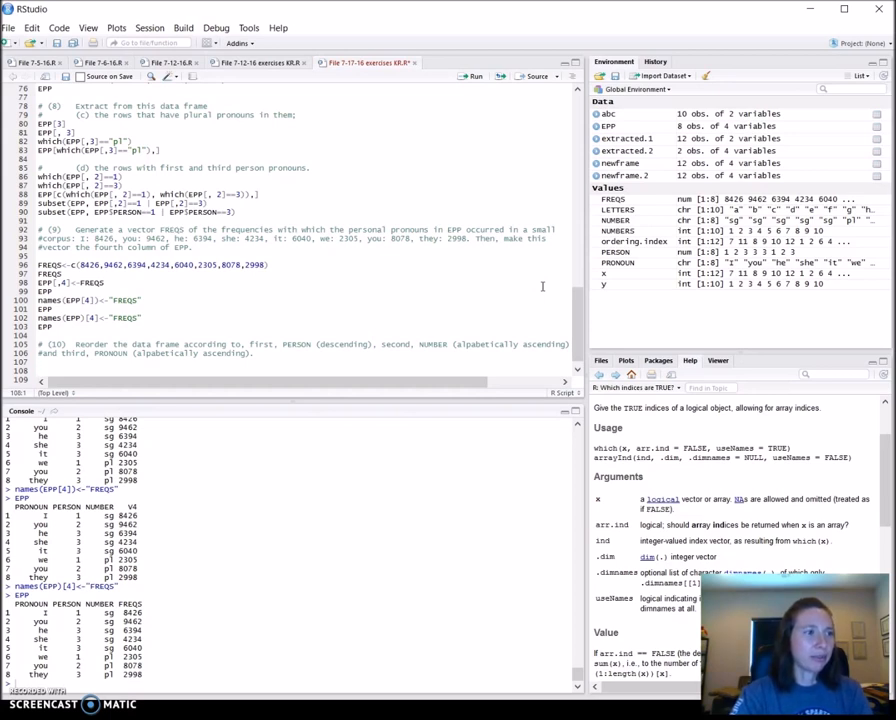
Start the ordering.index<-order(EPP) line and change NUMBER's sort note to descending
{"action": "type", "text": "orderi"}
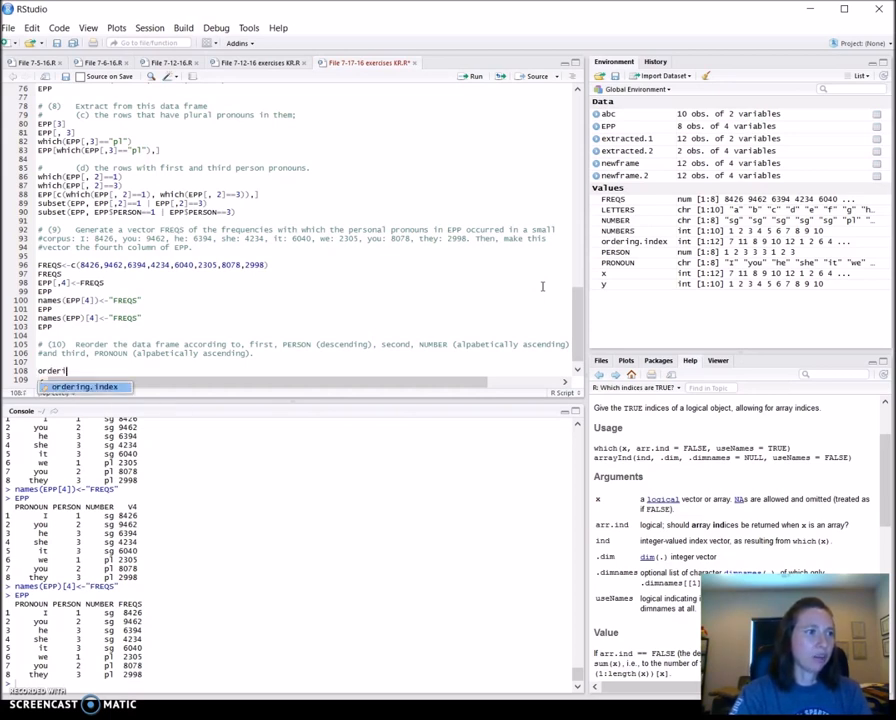
{"action": "left_click", "coordinate": [84, 387]}
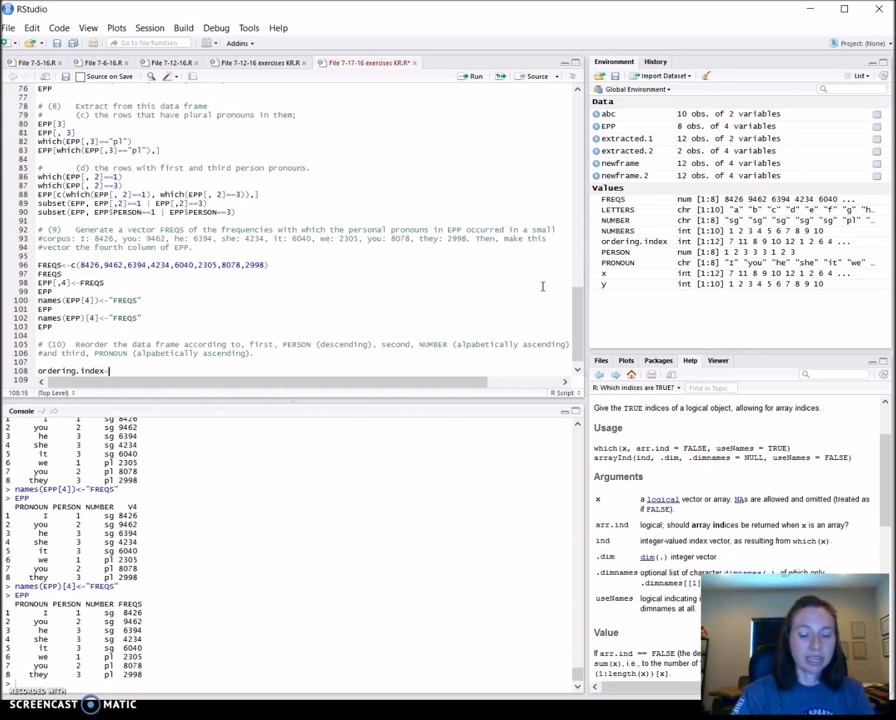
{"action": "type", "text": "<-ord"}
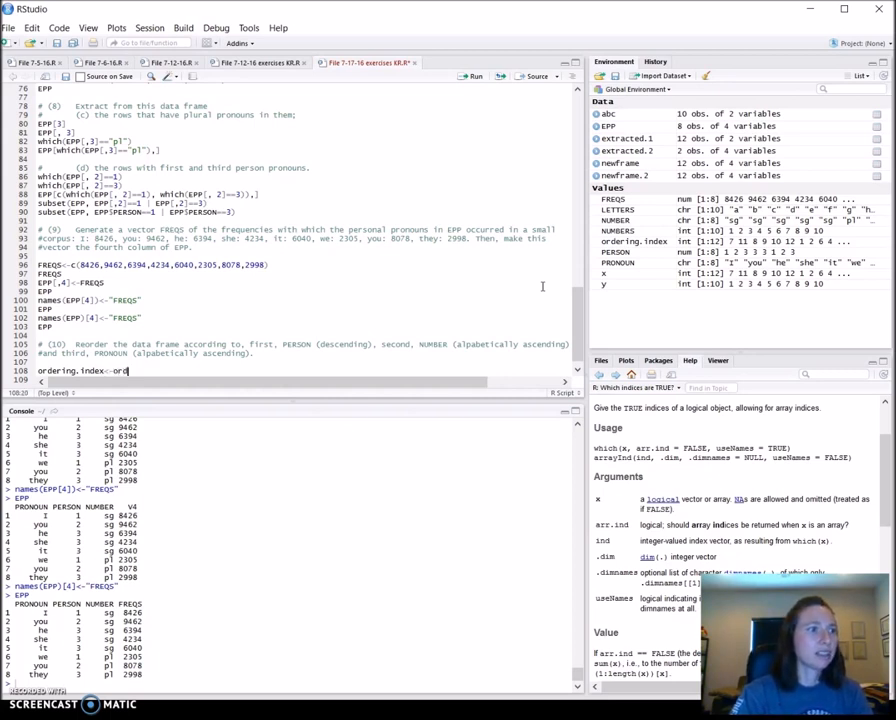
{"action": "type", "text": "er("}
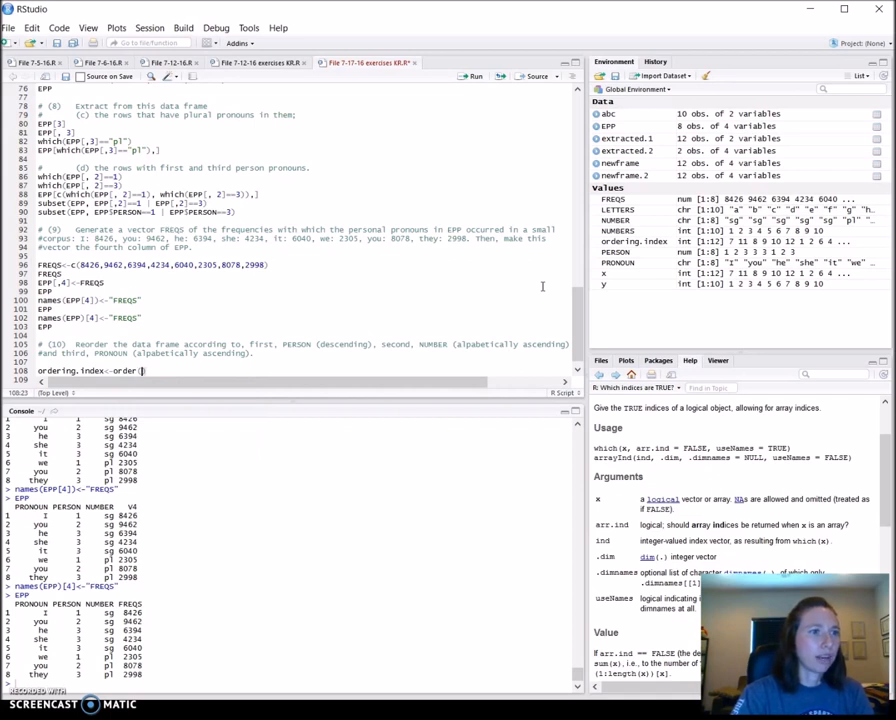
{"action": "type", "text": "EPP"}
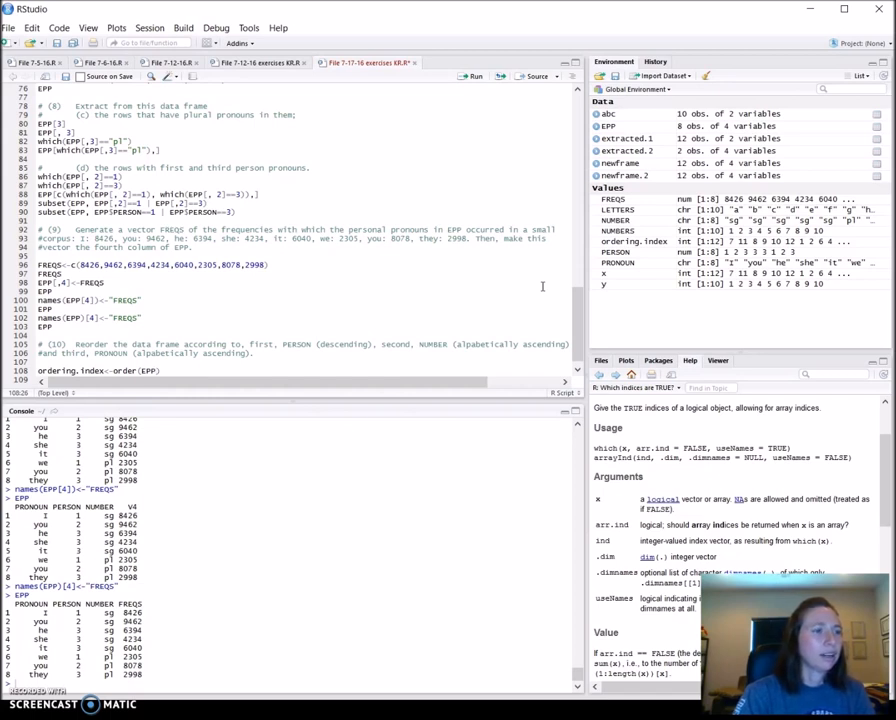
{"action": "mouse_move", "coordinate": [335, 347]}
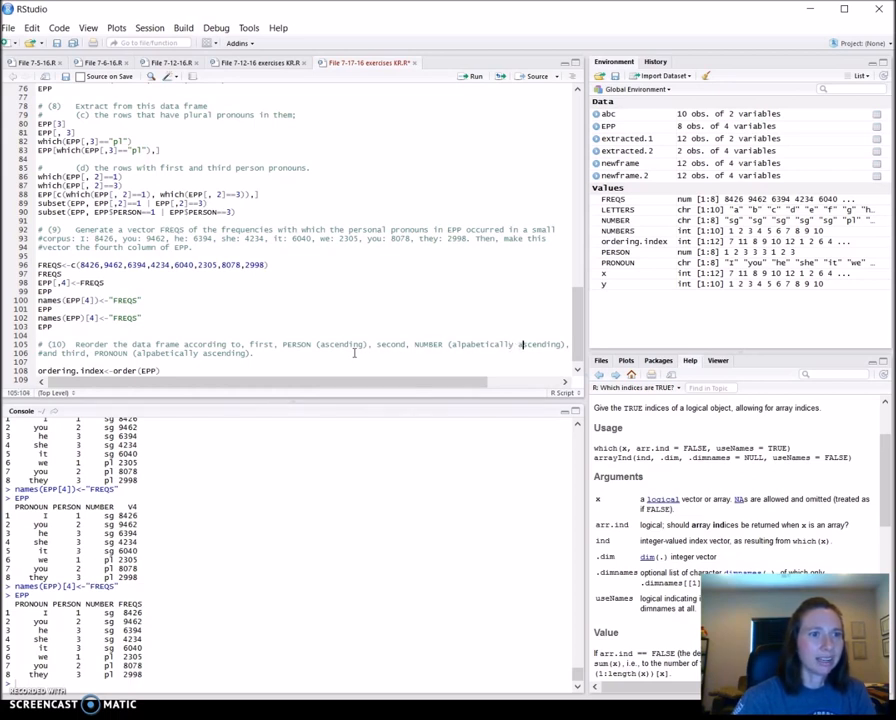
{"action": "type", "text": "descending"}
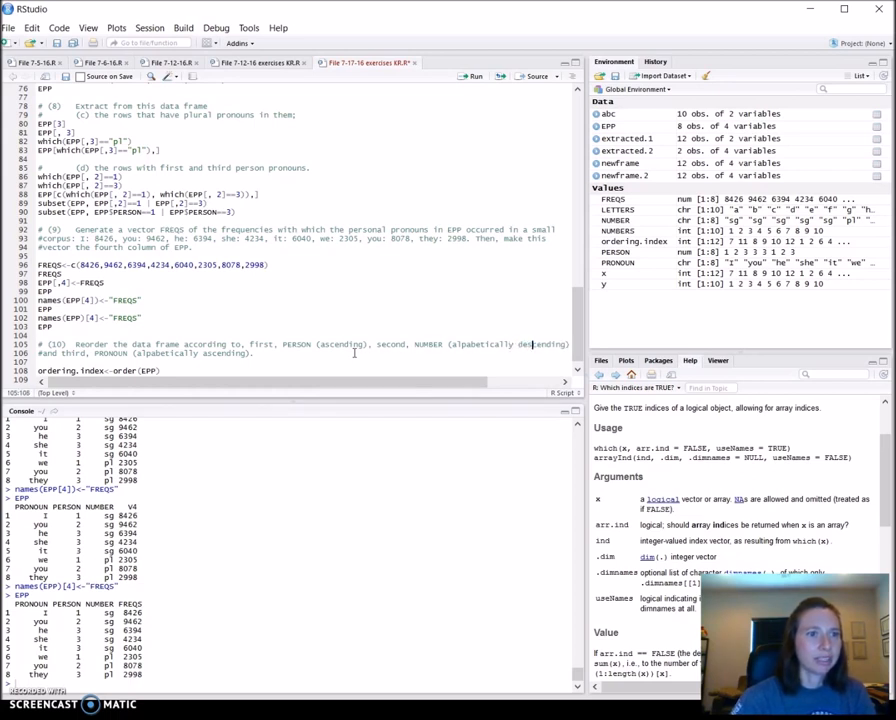
{"action": "mouse_move", "coordinate": [532, 368]}
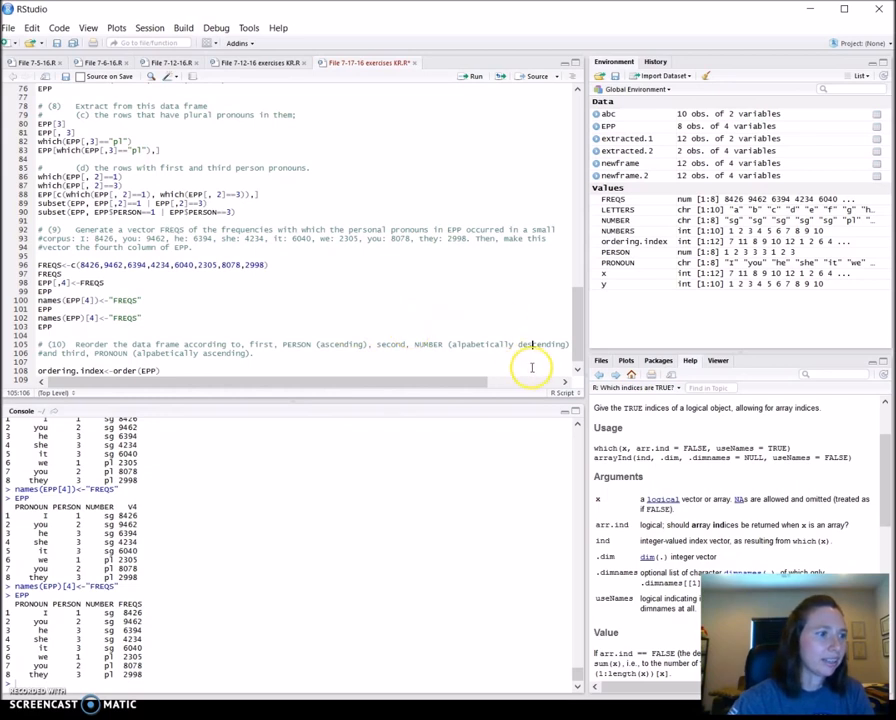
{"action": "mouse_move", "coordinate": [530, 345]}
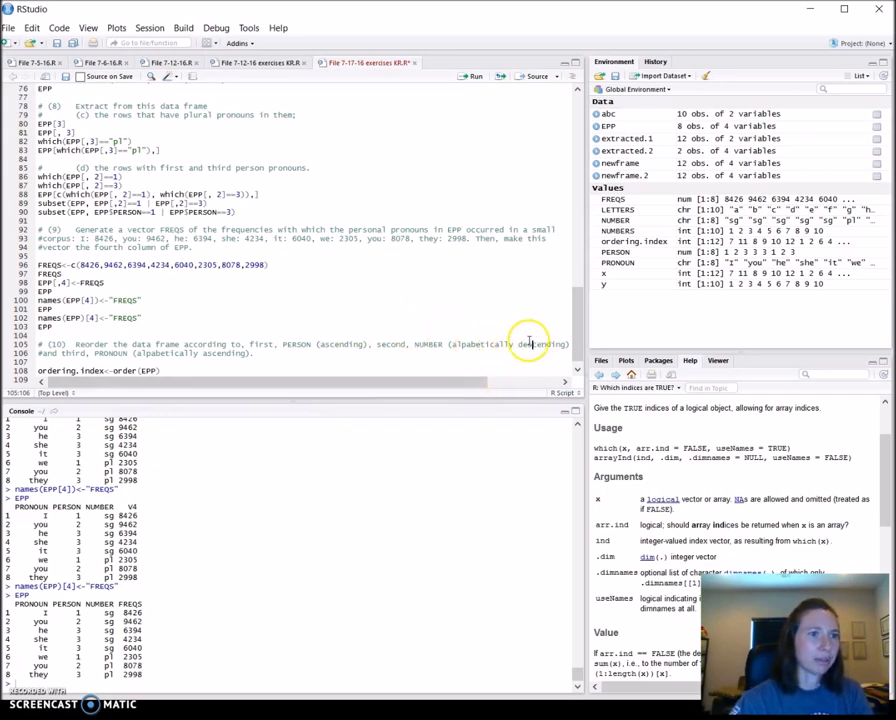
{"action": "mouse_move", "coordinate": [460, 357]}
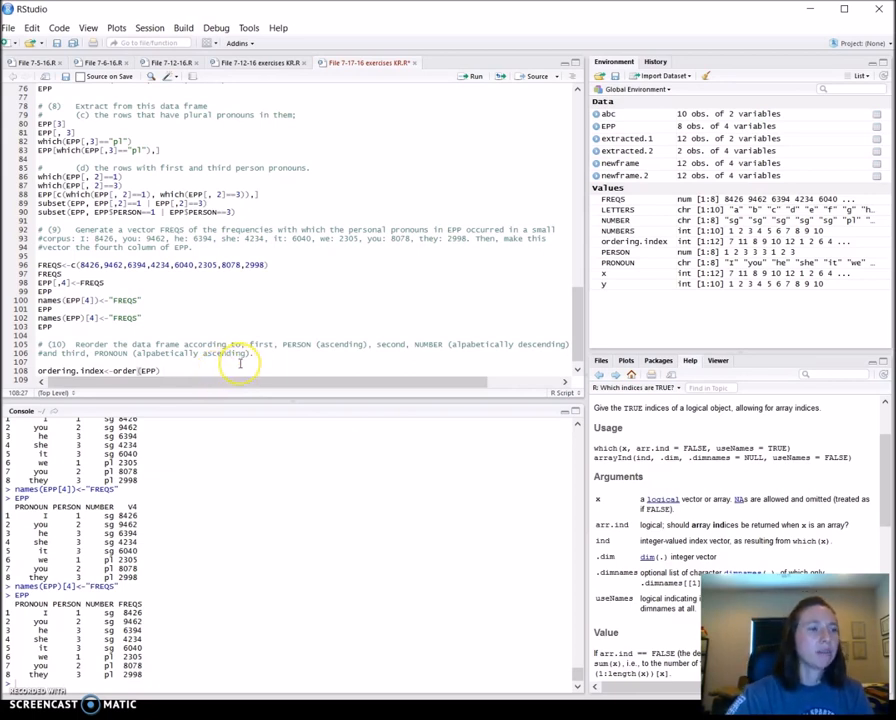
{"action": "mouse_move", "coordinate": [240, 363]}
{"action": "type", "text": "["}
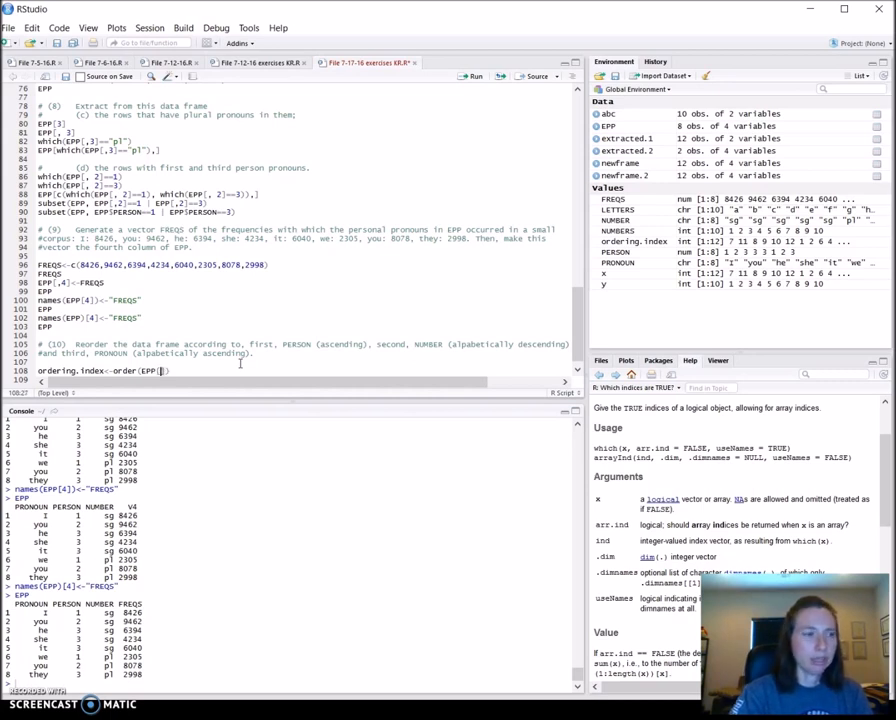
Complete ordering.index<-order(EPP[,1], -EPP[,2], EPP[,3]), returning 3 1 5 4 8 6 7 2
{"action": "type", "text": ",1"}
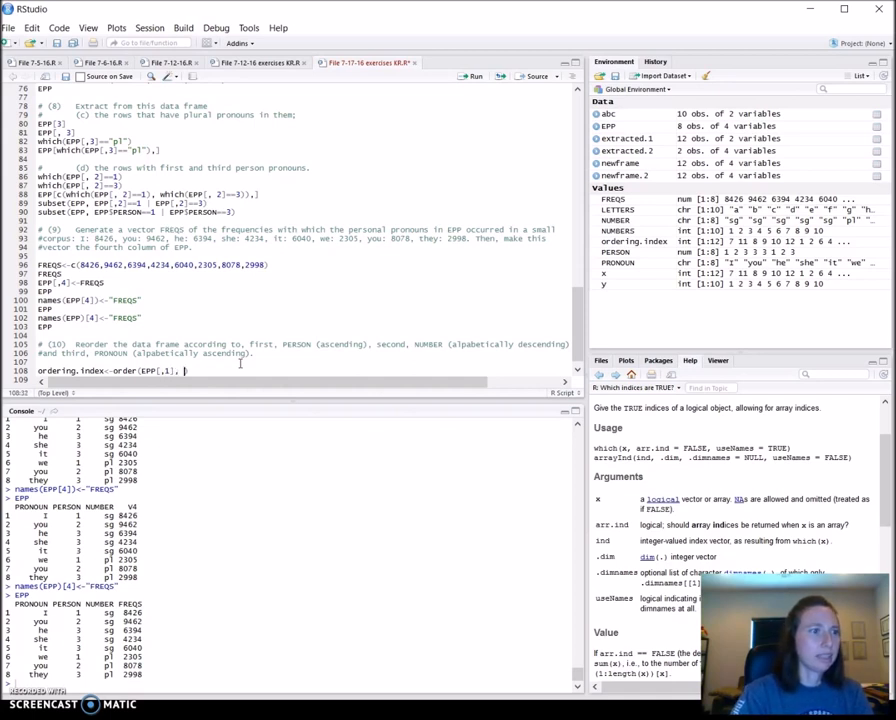
{"action": "type", "text": "EPP[,2], EPP["}
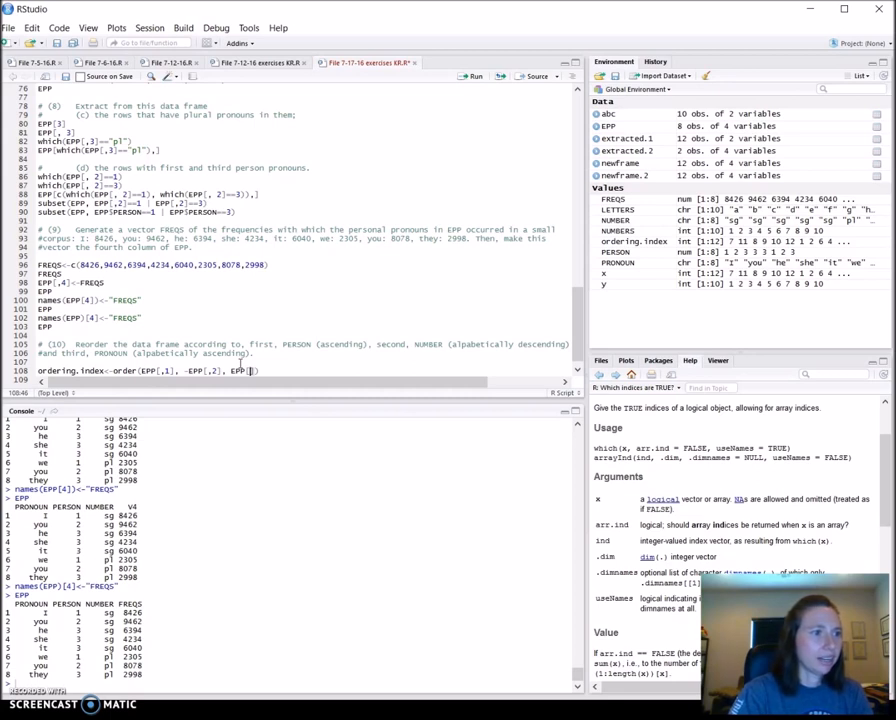
{"action": "type", "text": "3])"}
{"action": "type", "text": "ordering.index"}
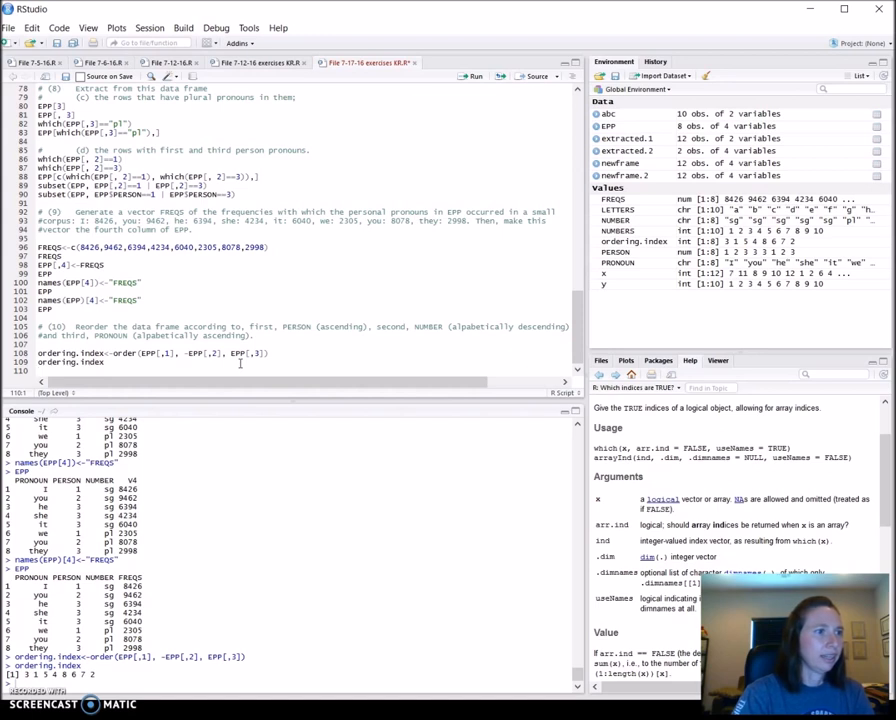
Print ordering.index and try EPP(ordering.index), which errors with 'could not find function'
{"action": "type", "text": "EPP[or"}
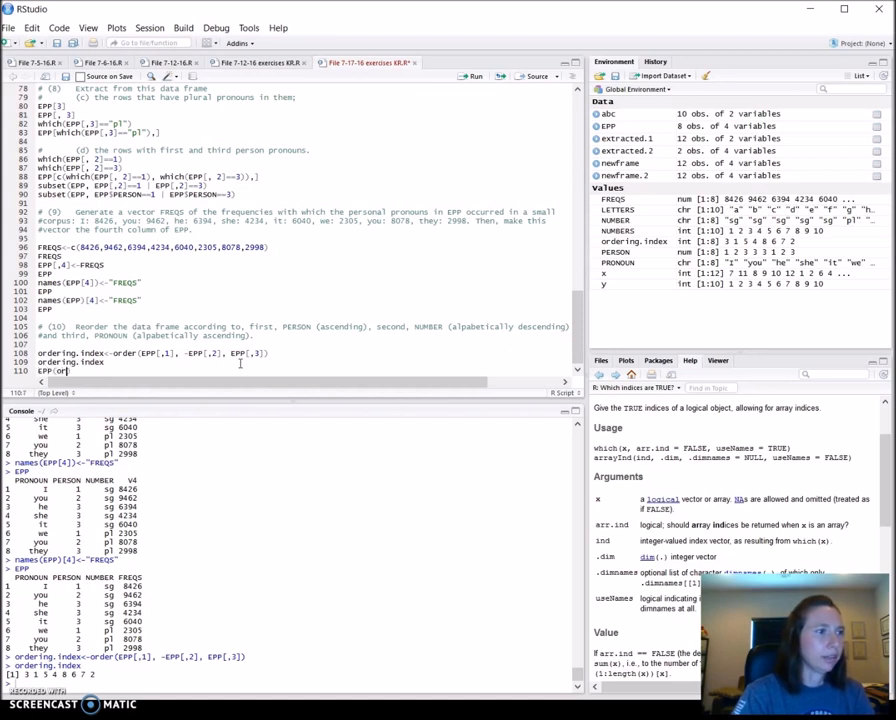
{"action": "type", "text": "ordering.index)"}
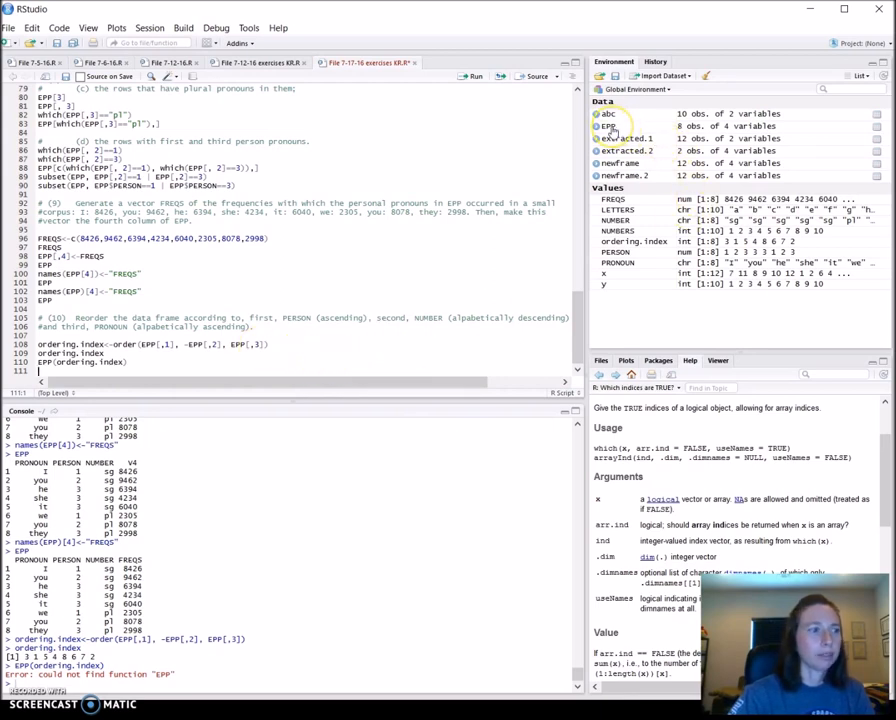
{"action": "mouse_move", "coordinate": [608, 126]}
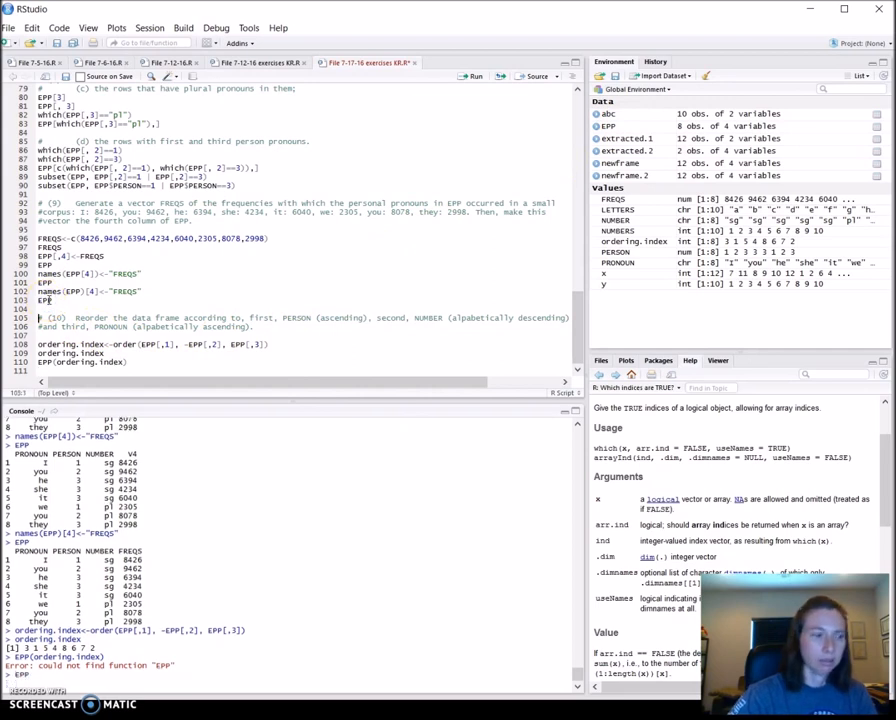
{"action": "scroll", "scroll_direction": "down", "scroll_amount": 3}
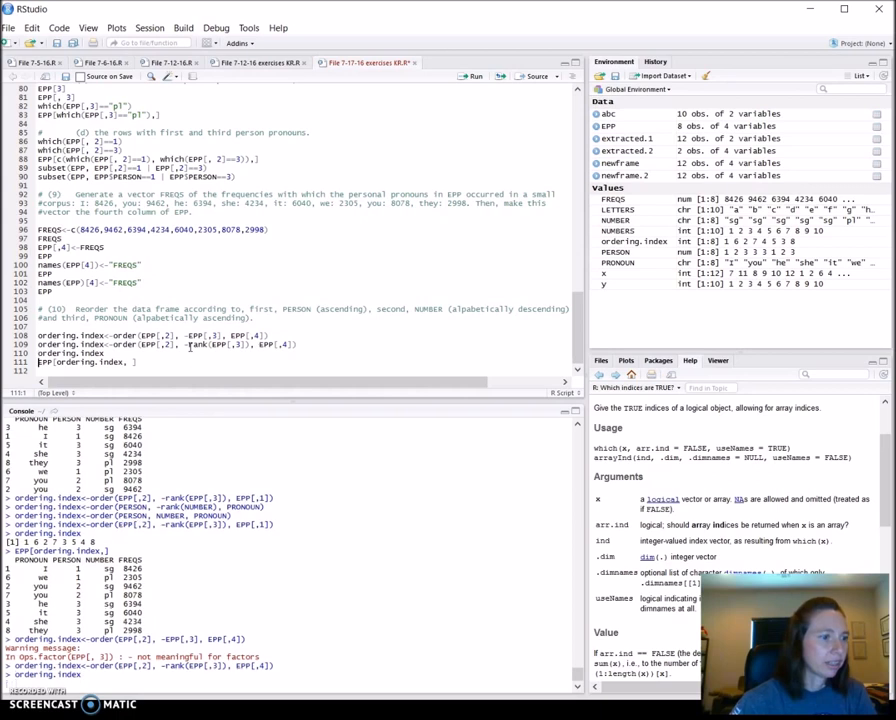
Scroll through the reordered EPP rows and the failed write.table 'cannot open the connection' error
{"action": "scroll", "scroll_direction": "down", "scroll_amount": 3}
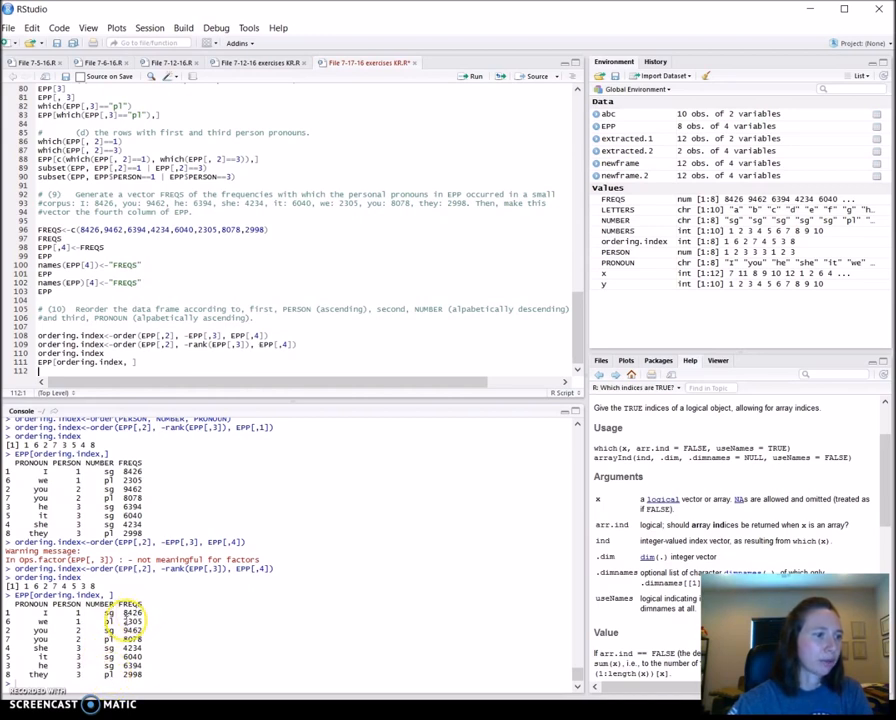
{"action": "mouse_move", "coordinate": [195, 358]}
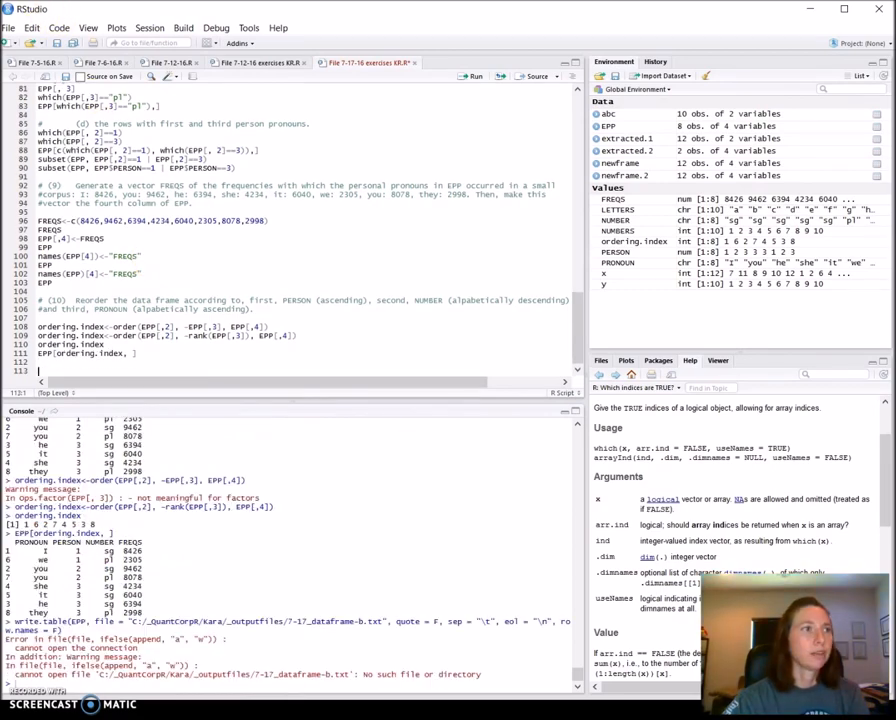
{"action": "scroll", "scroll_direction": "down", "scroll_amount": 3}
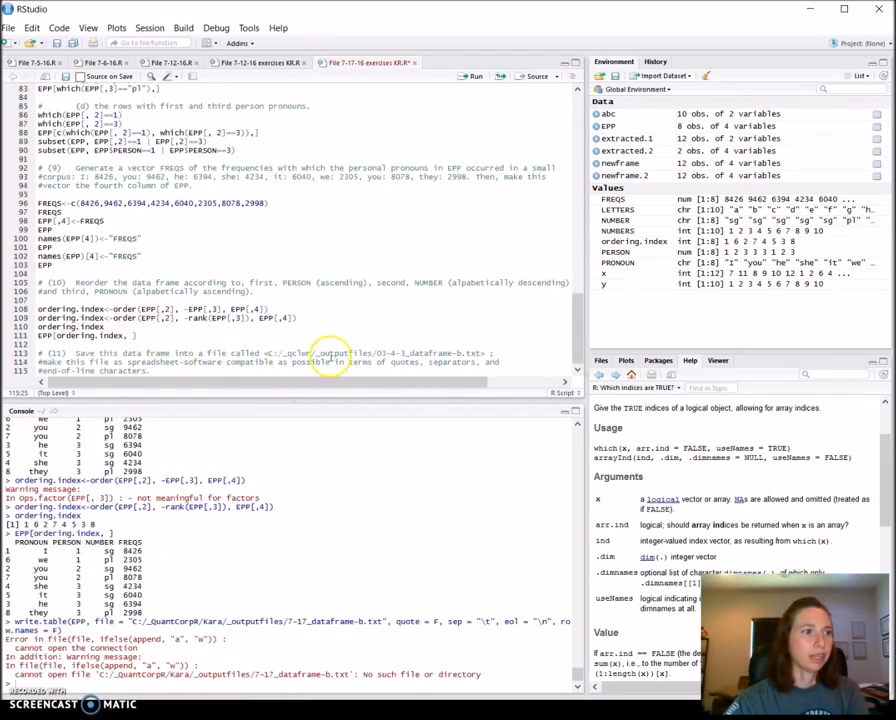
Type the write.table(EPP, file = ".../7-17_dataframe-b.txt", quote = F, sep = ...) line on line 117
{"action": "scroll", "scroll_direction": "up", "scroll_amount": 3}
{"action": "type", "text": "write.table(EPP"}
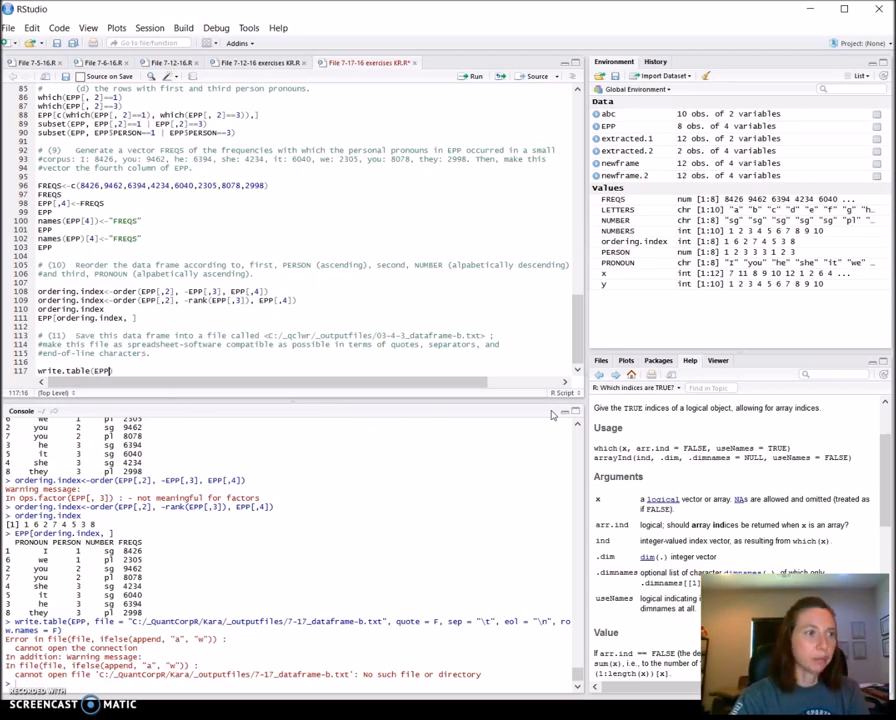
{"action": "type", "text": ", file"}
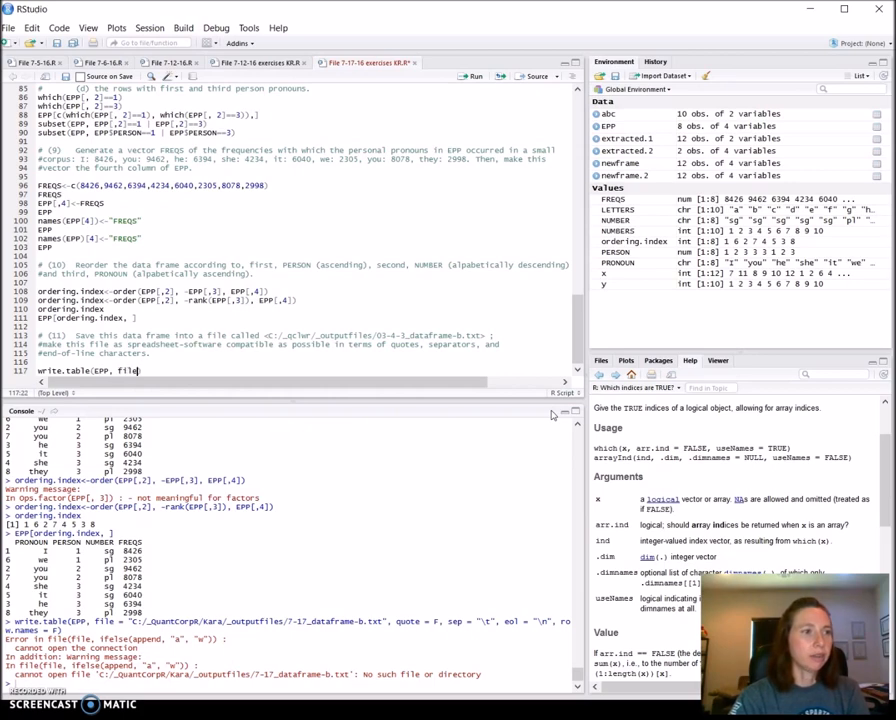
{"action": "type", "text": "= \"\""}
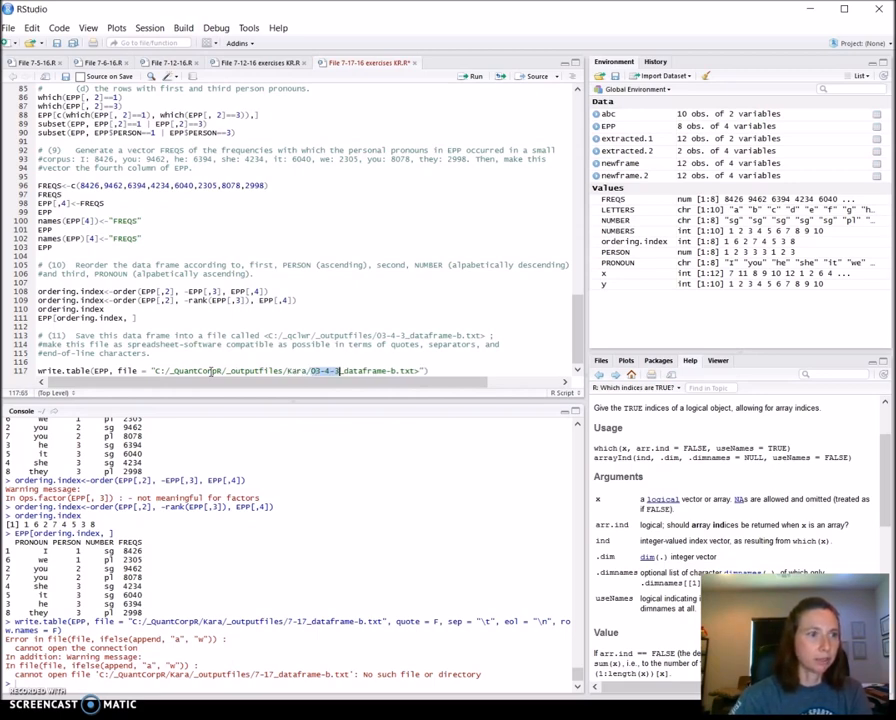
{"action": "type", "text": "7-17"}
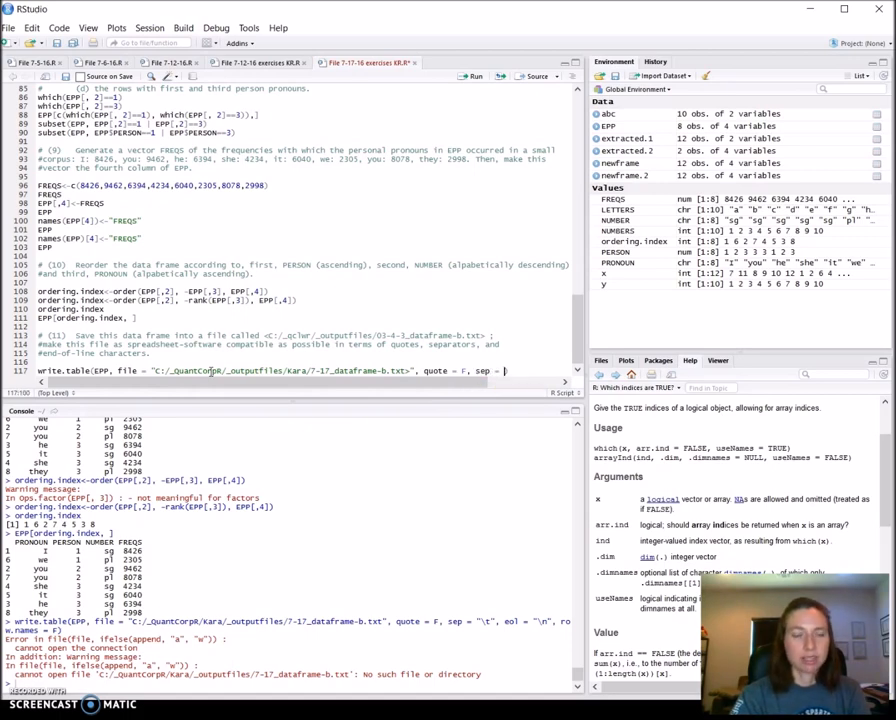
Finish and run write.table, then open 7-17_dataframe-b.txt from the Kara folder in Notepad
{"action": "type", "text": "\"\""}
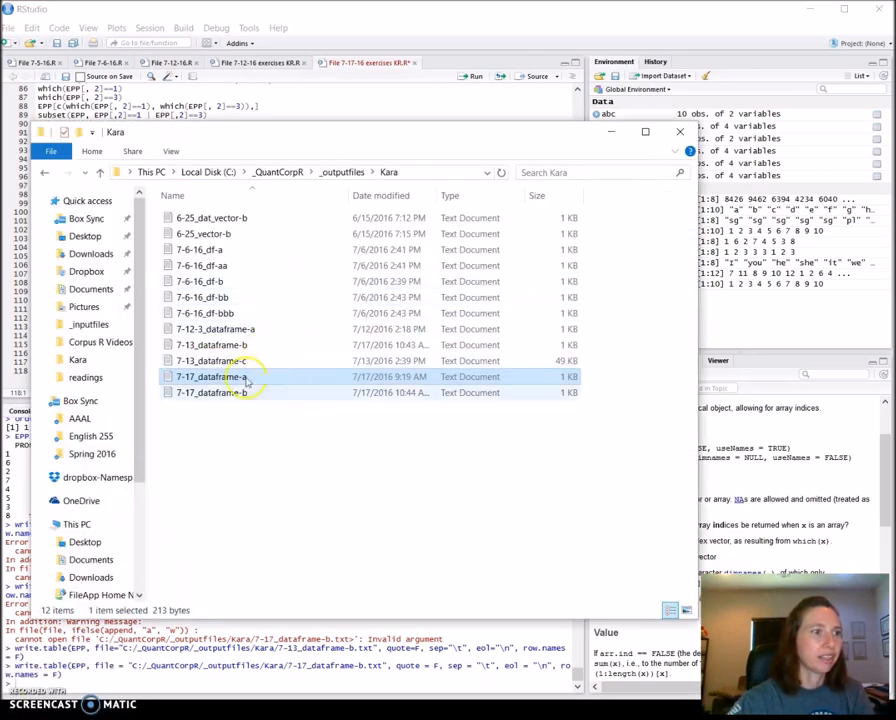
{"action": "left_click", "coordinate": [212, 392]}
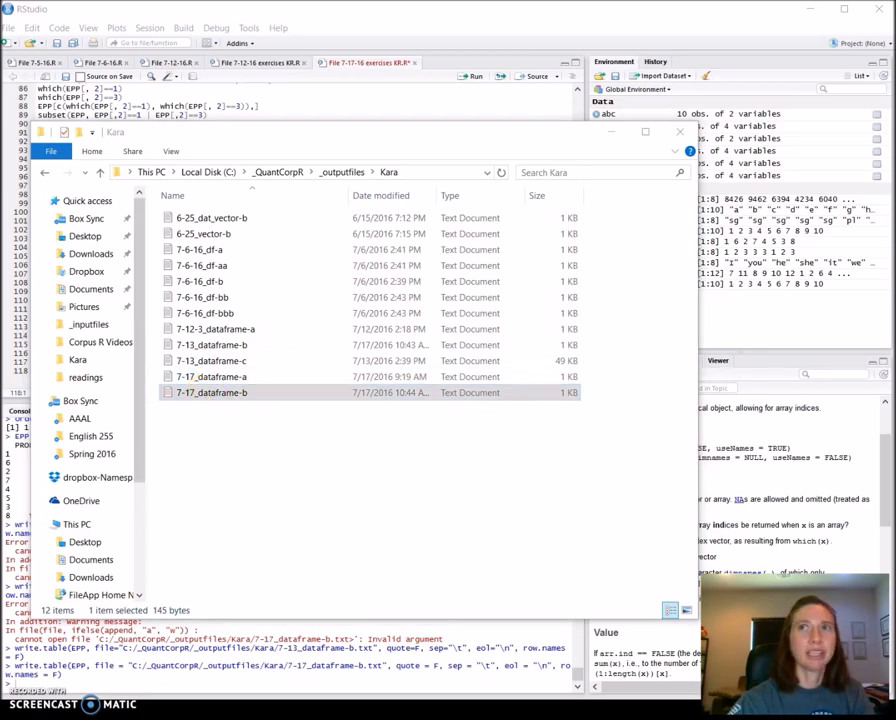
{"action": "double_click", "coordinate": [211, 392]}
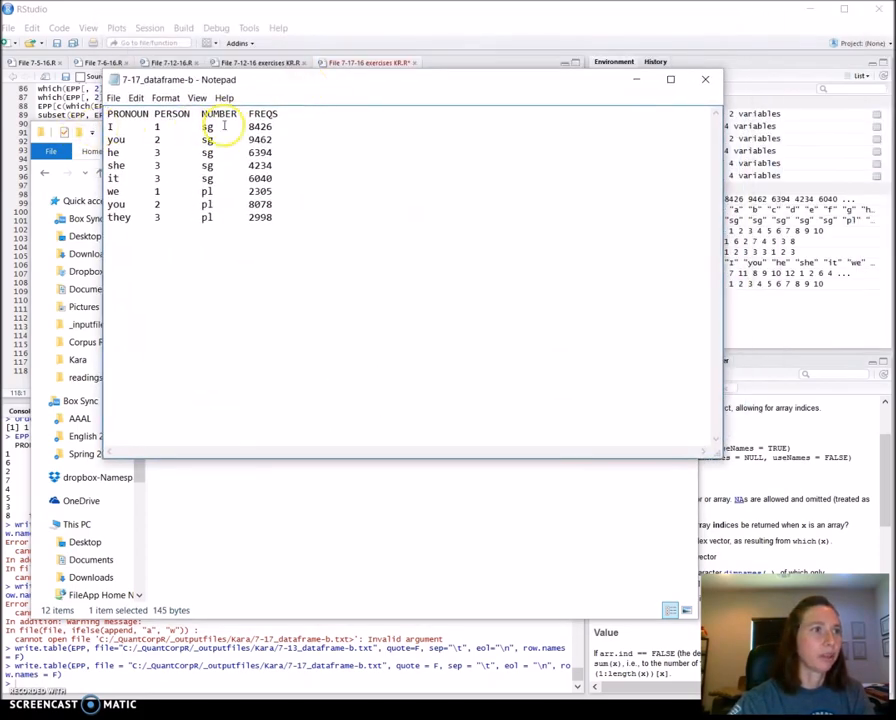